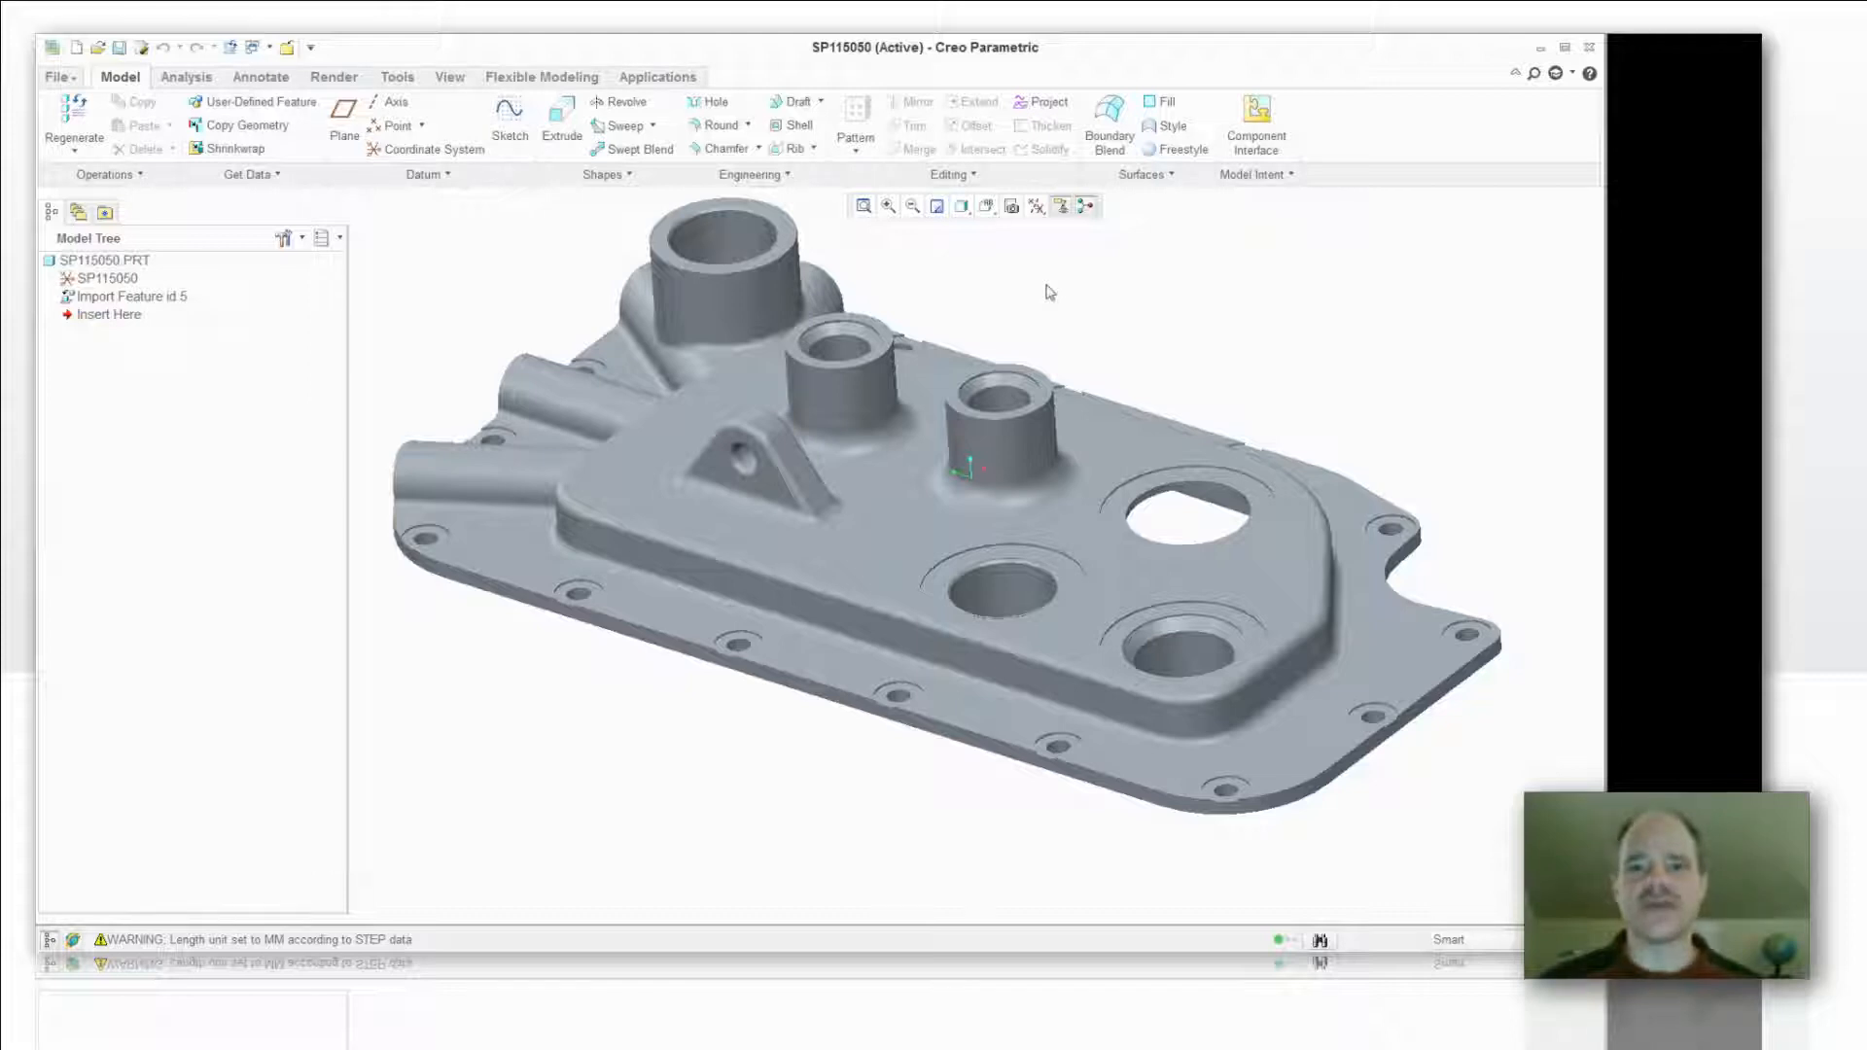
mouse_move(691, 260)
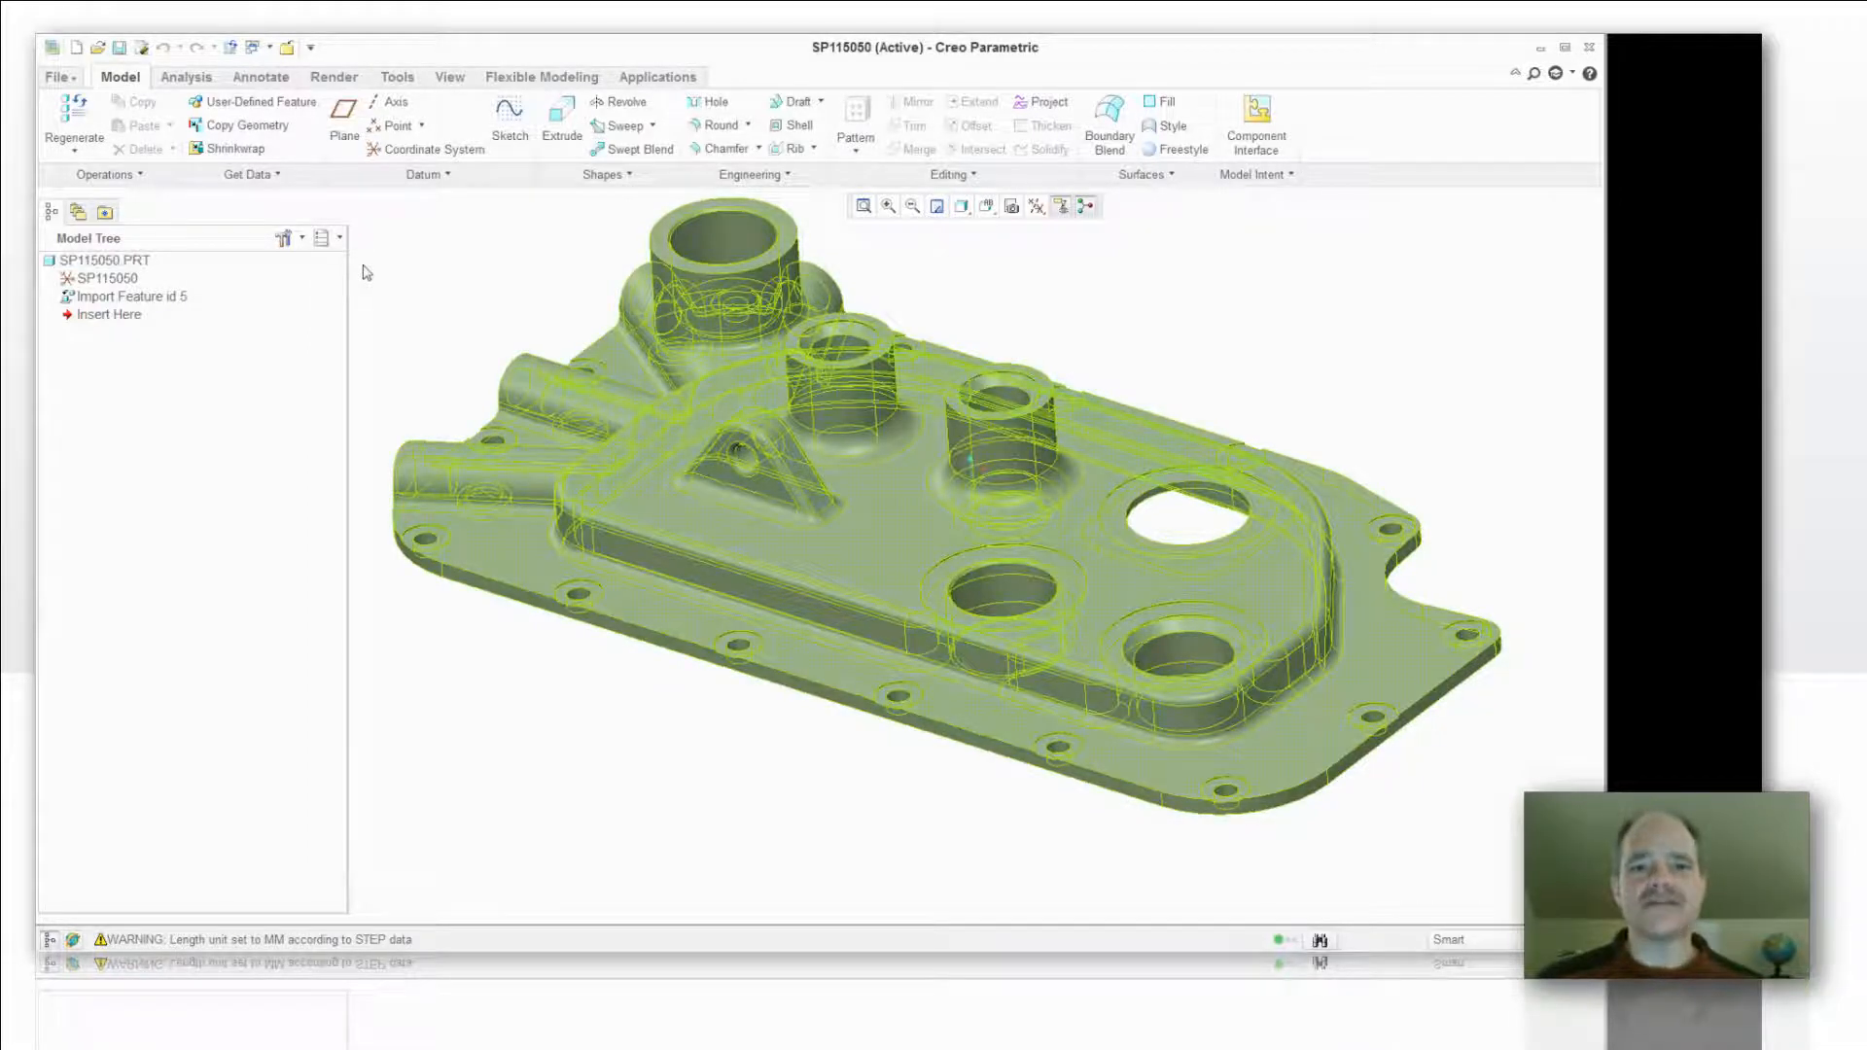
- Edit Import Feature id 5's definition, enter Import DataDoctor, then cancel back out
right_click(125, 296)
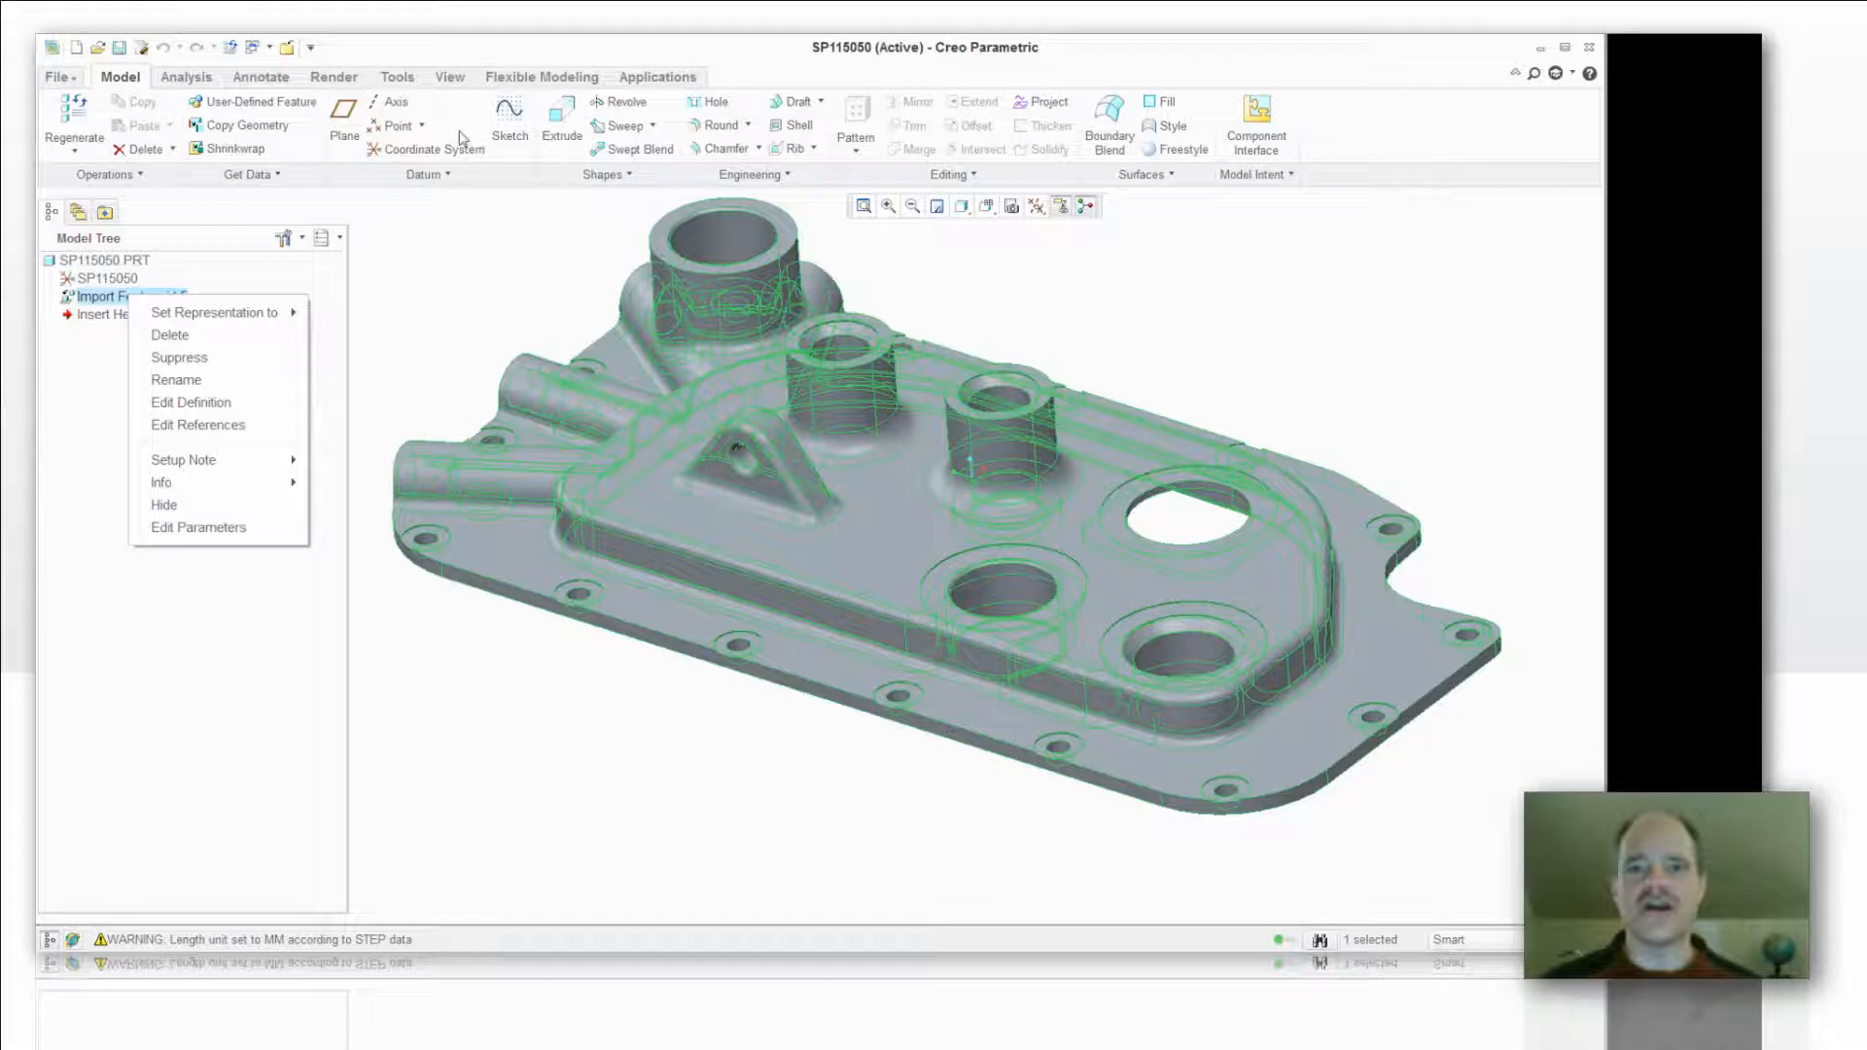
click(191, 402)
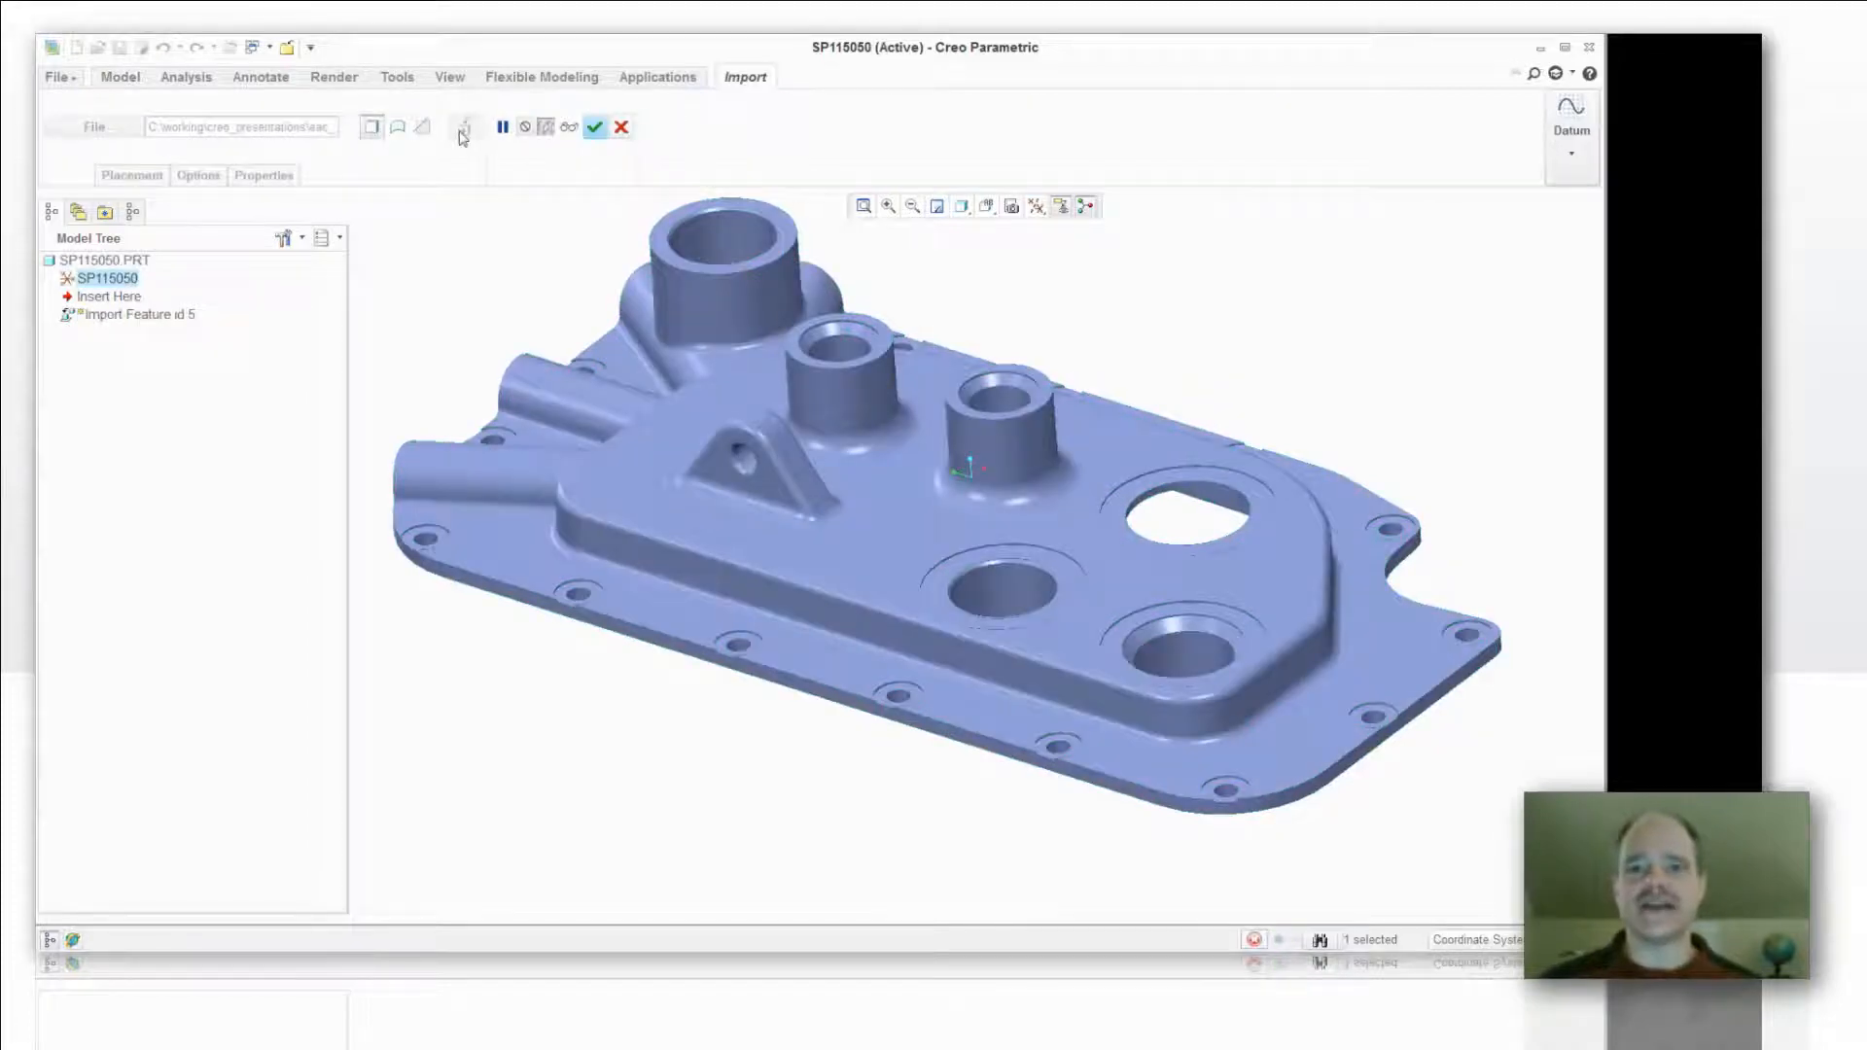
click(462, 127)
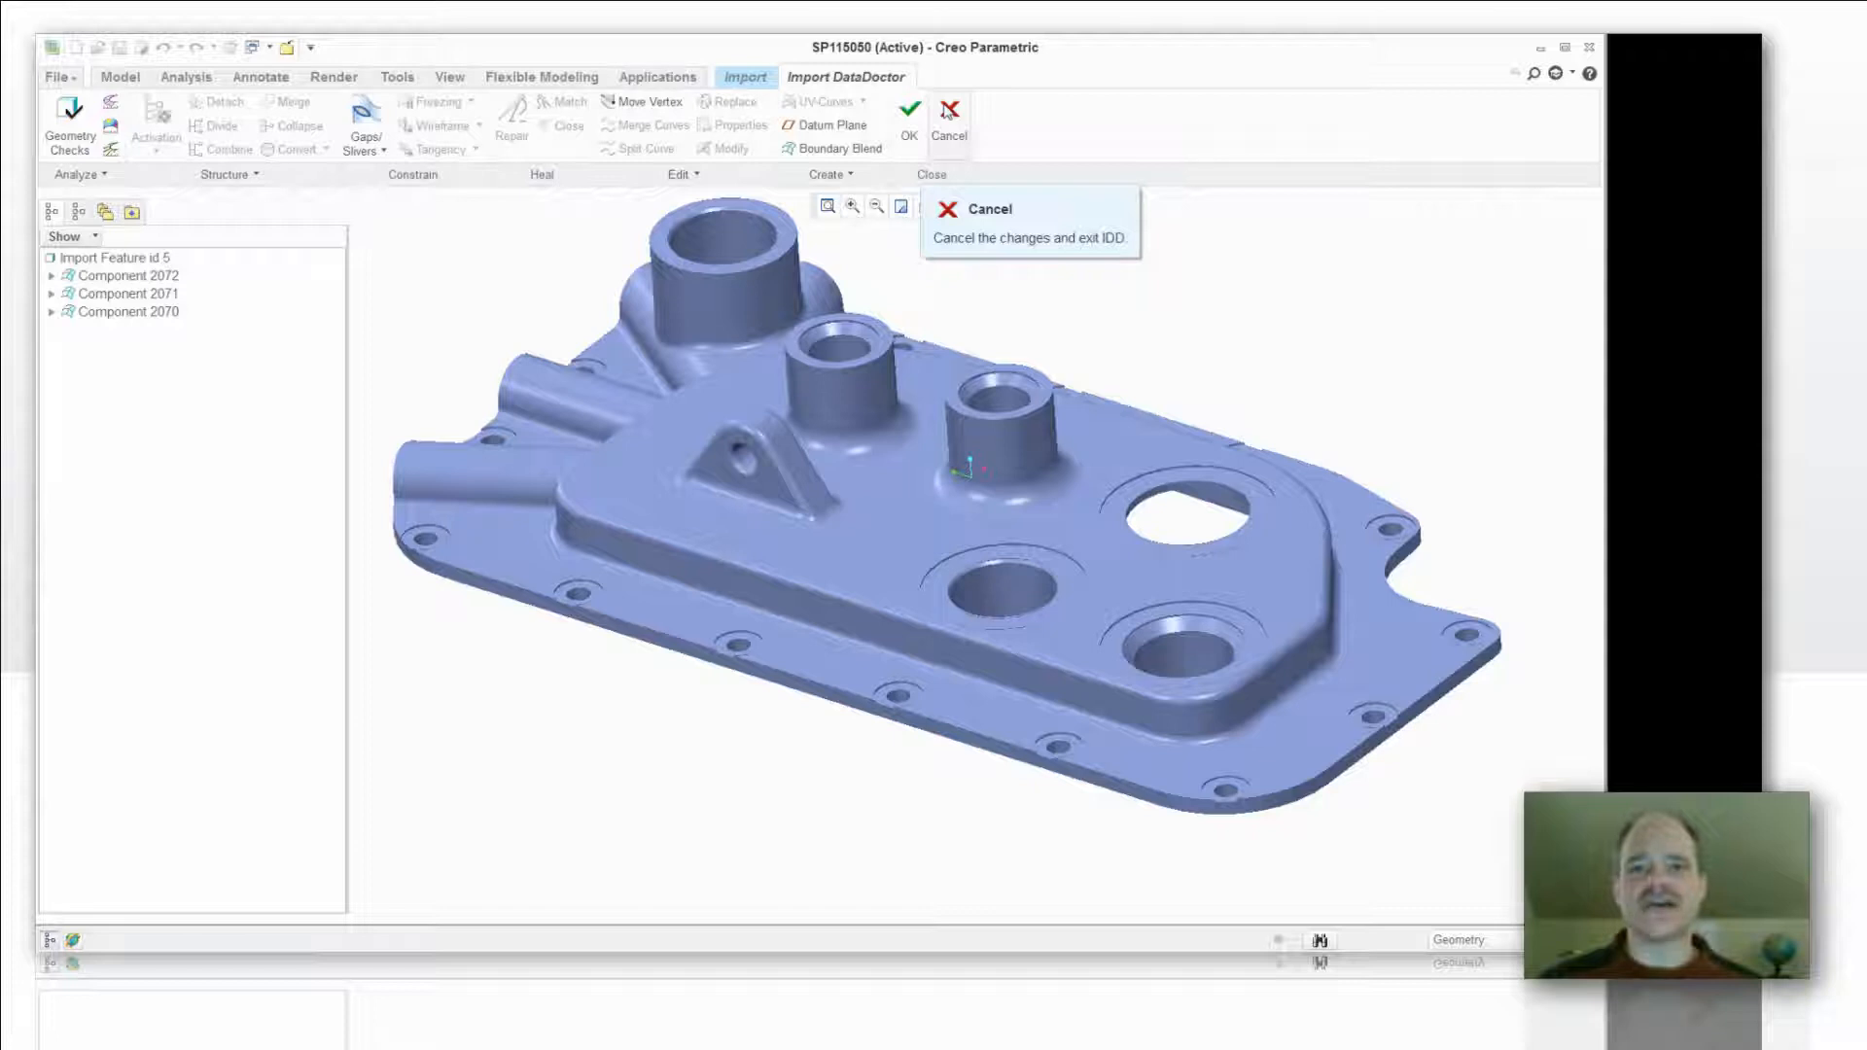
click(908, 108)
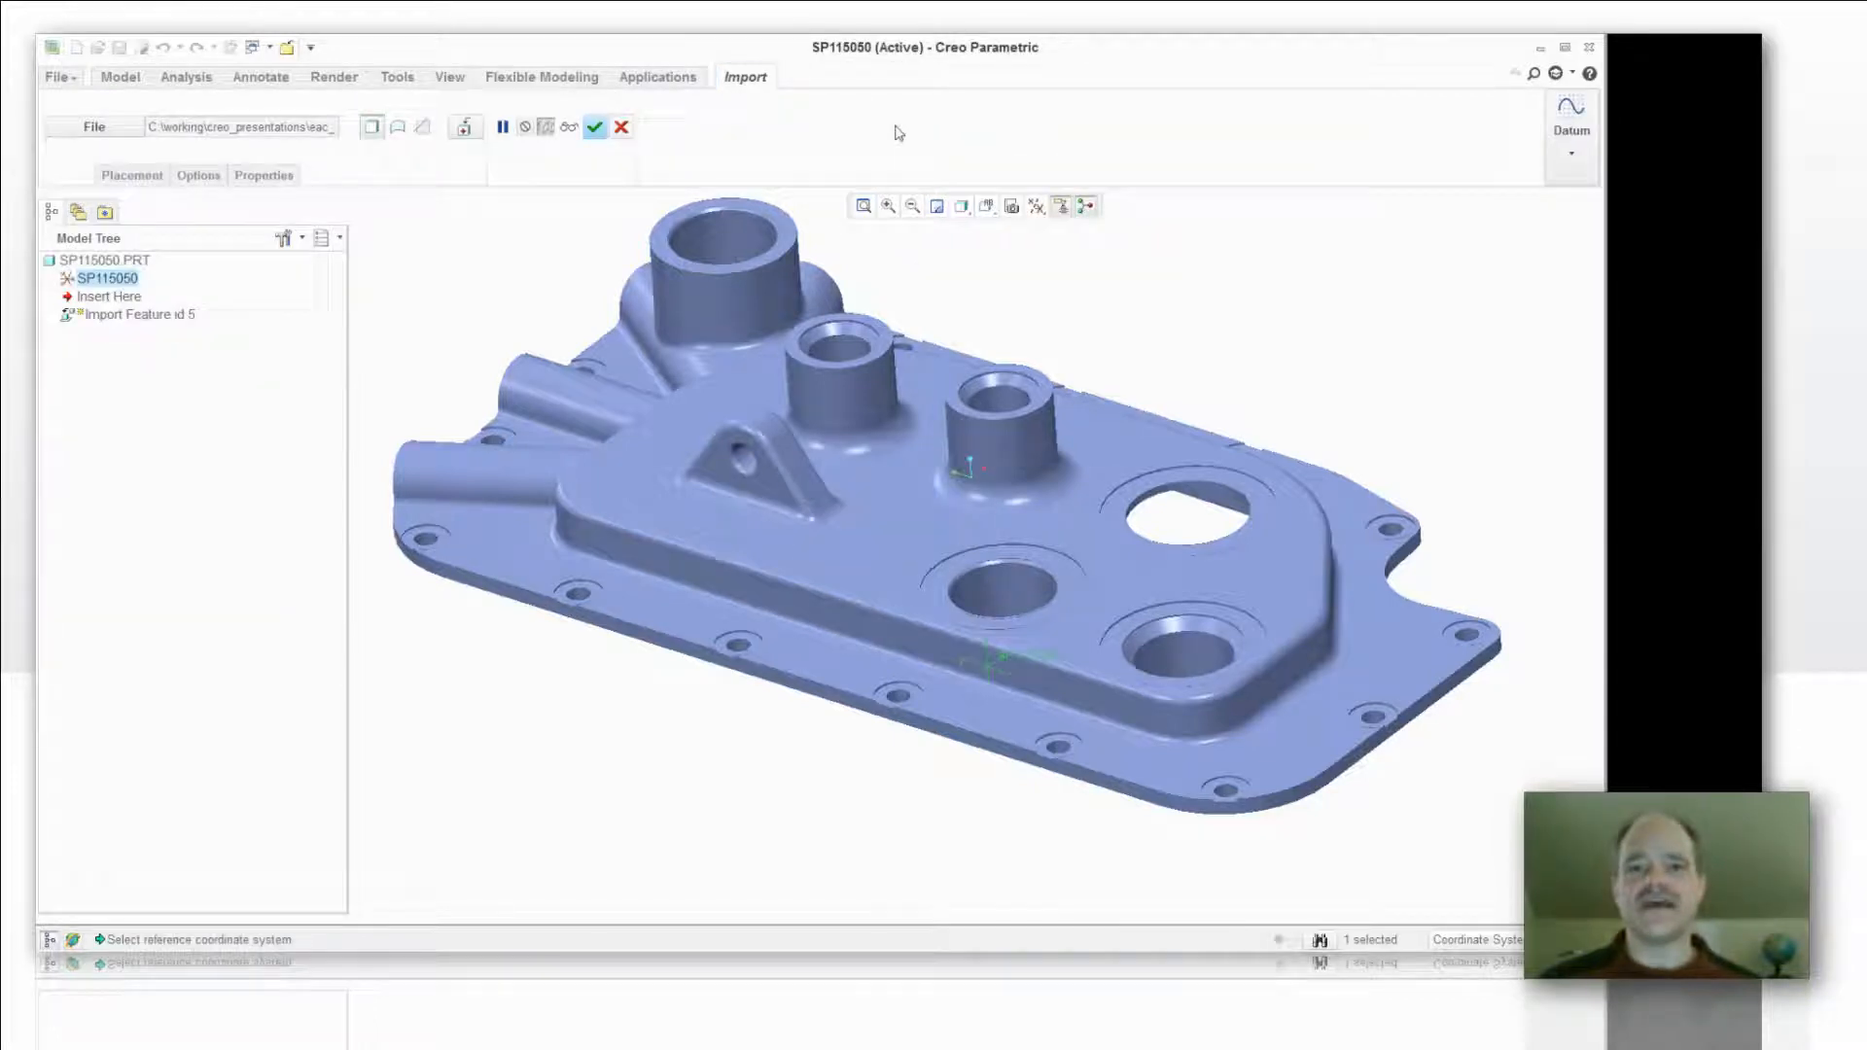
click(595, 126)
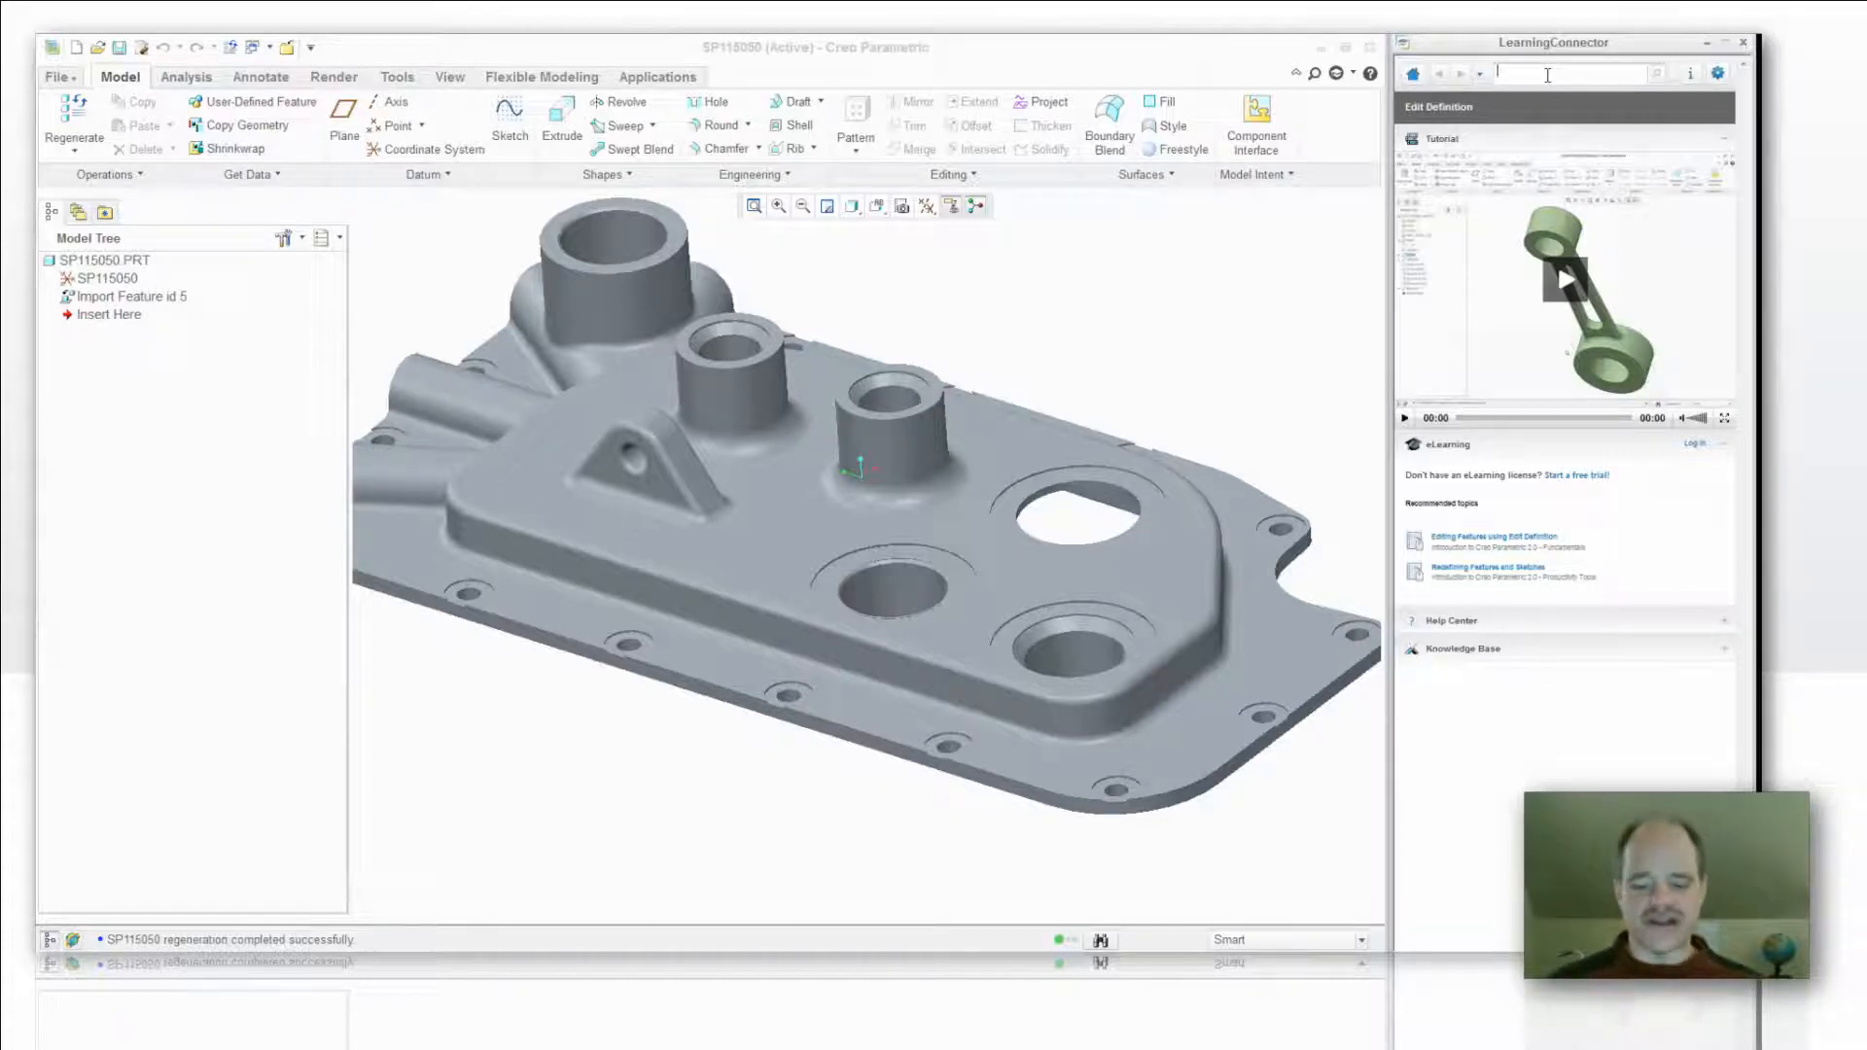
- Search Learning Connector for 'import data doctor'
text(import de)
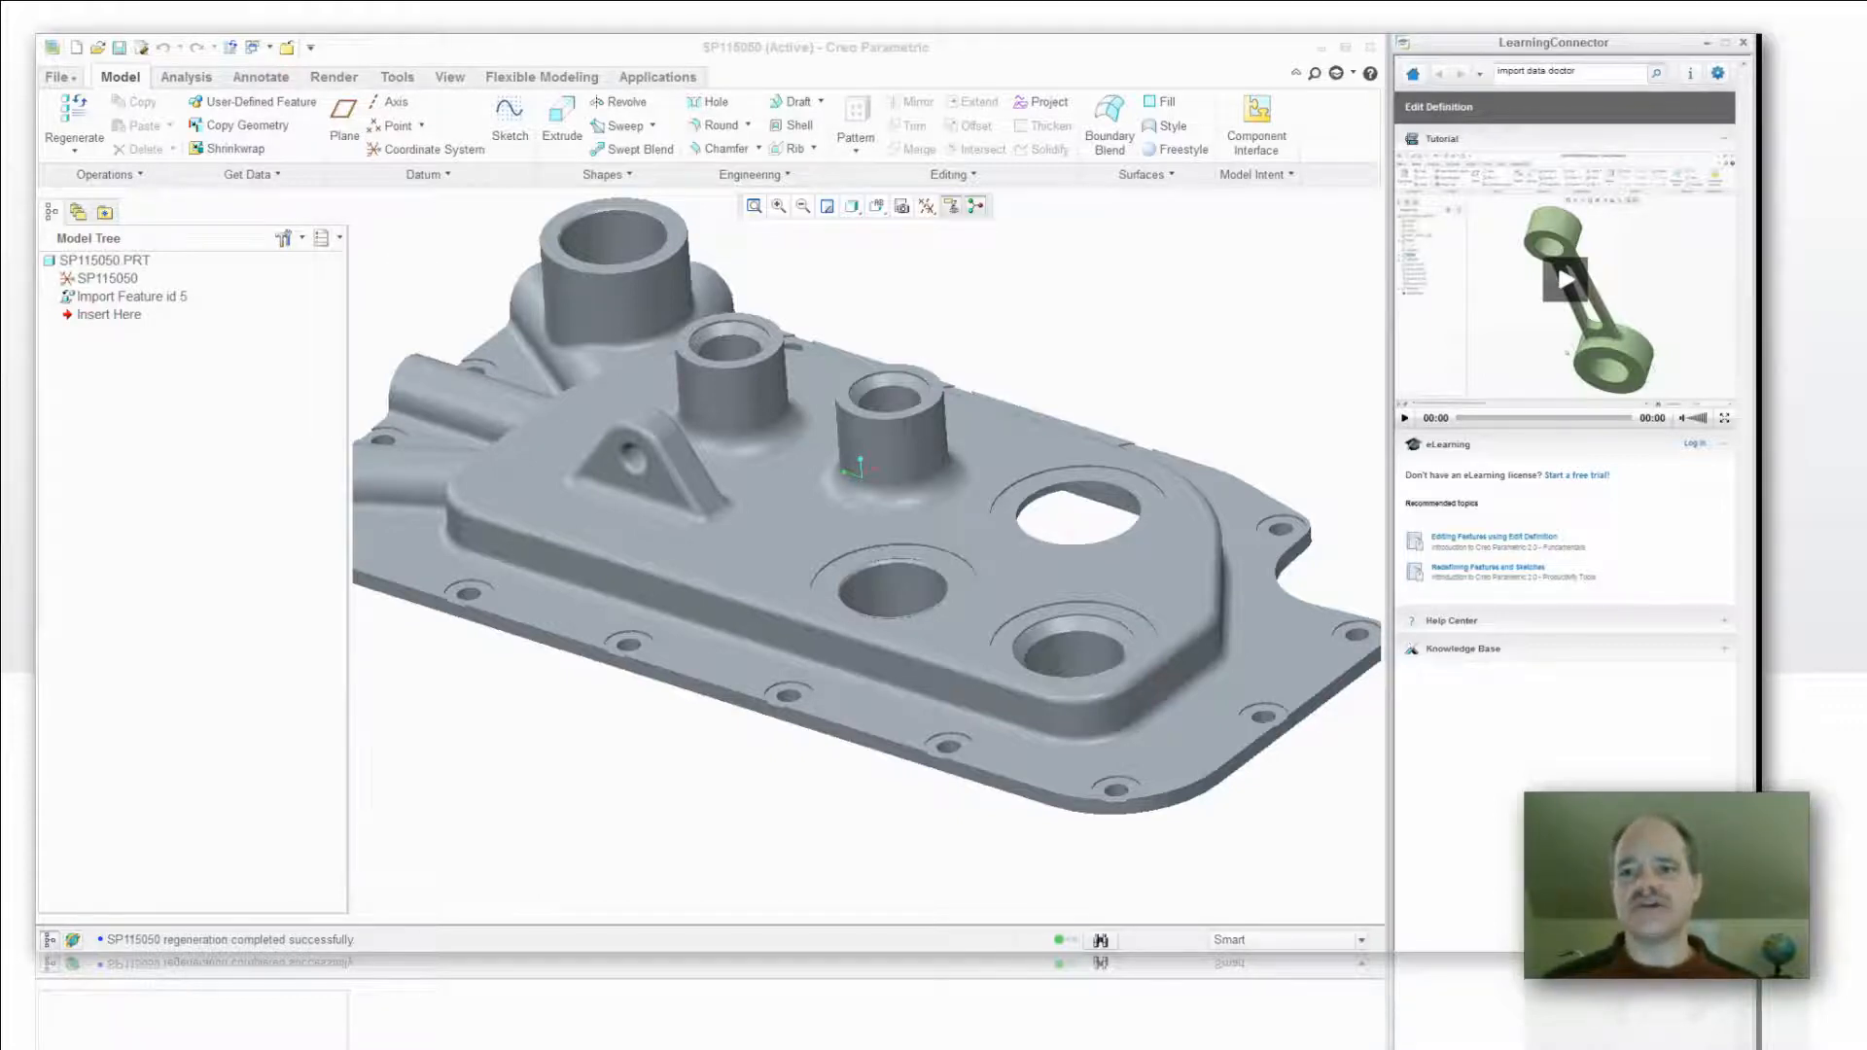
click(1655, 73)
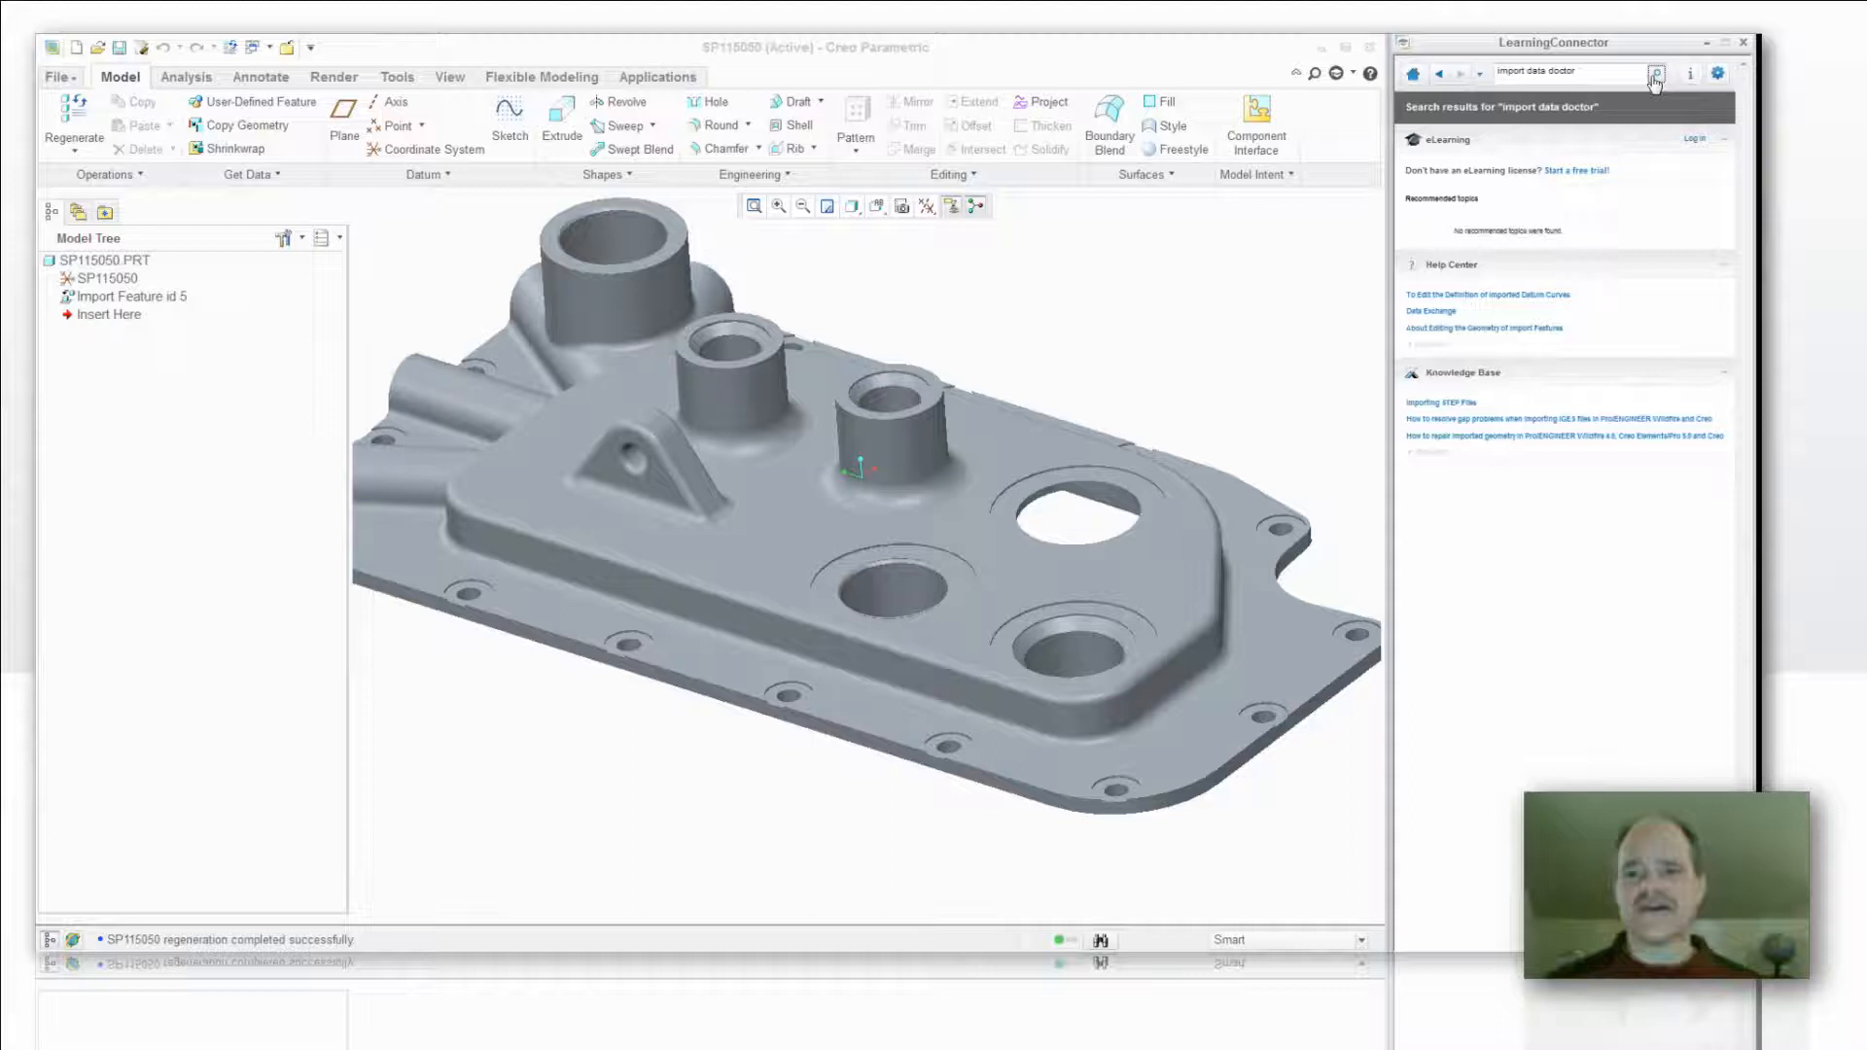
mouse_move(1436, 327)
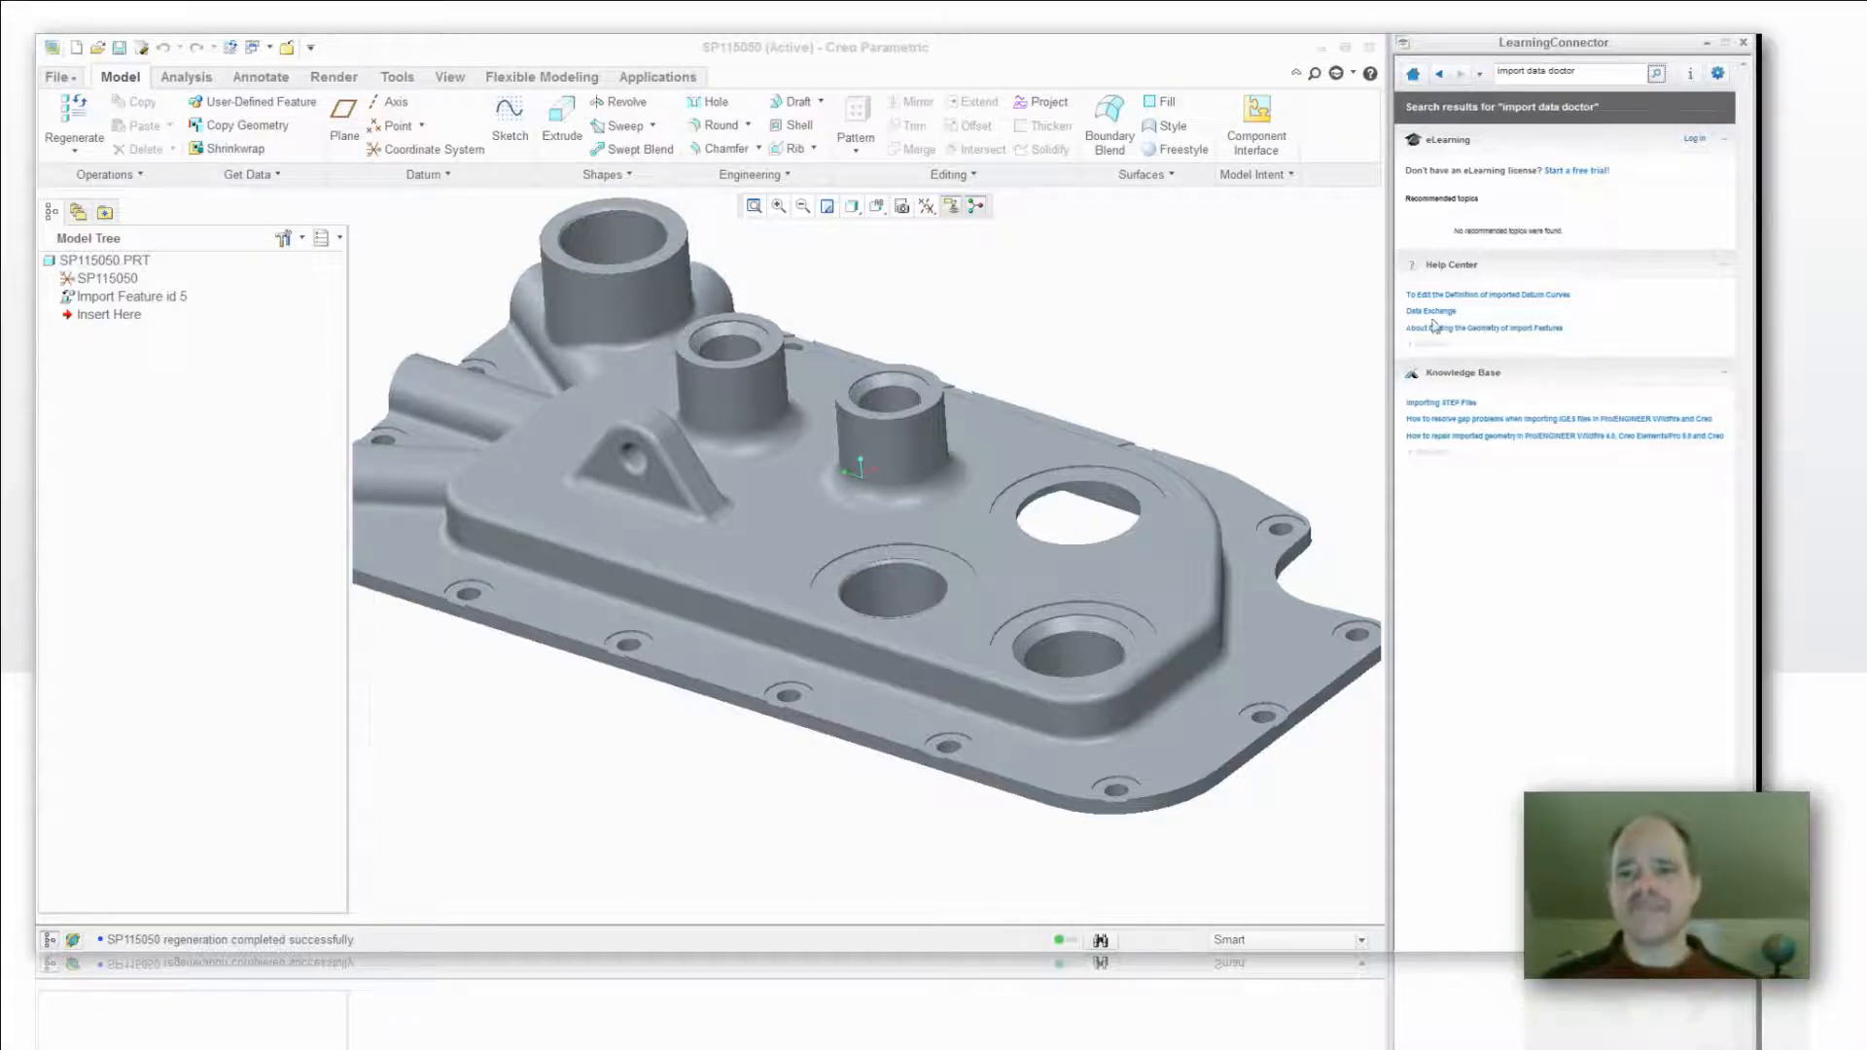
mouse_move(1429, 312)
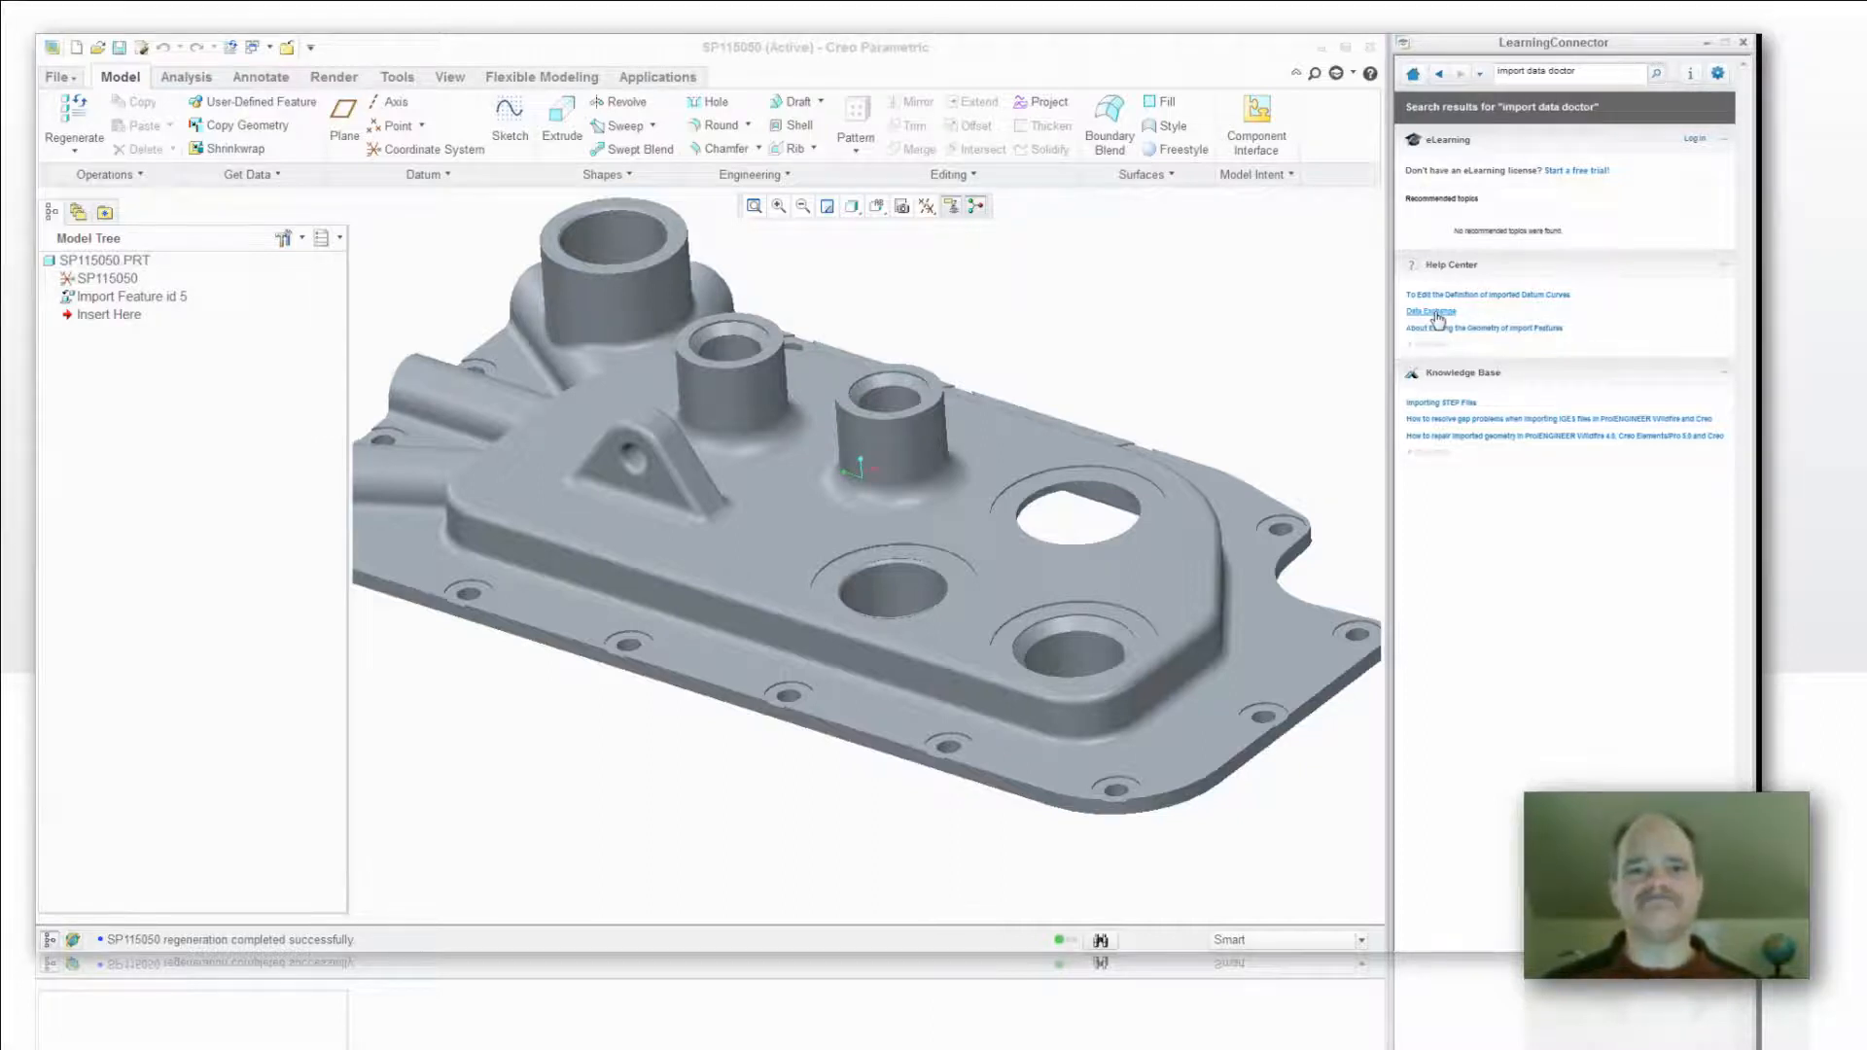
- Open the Help Center 'Data Exchange' result in a browser window
click(1429, 311)
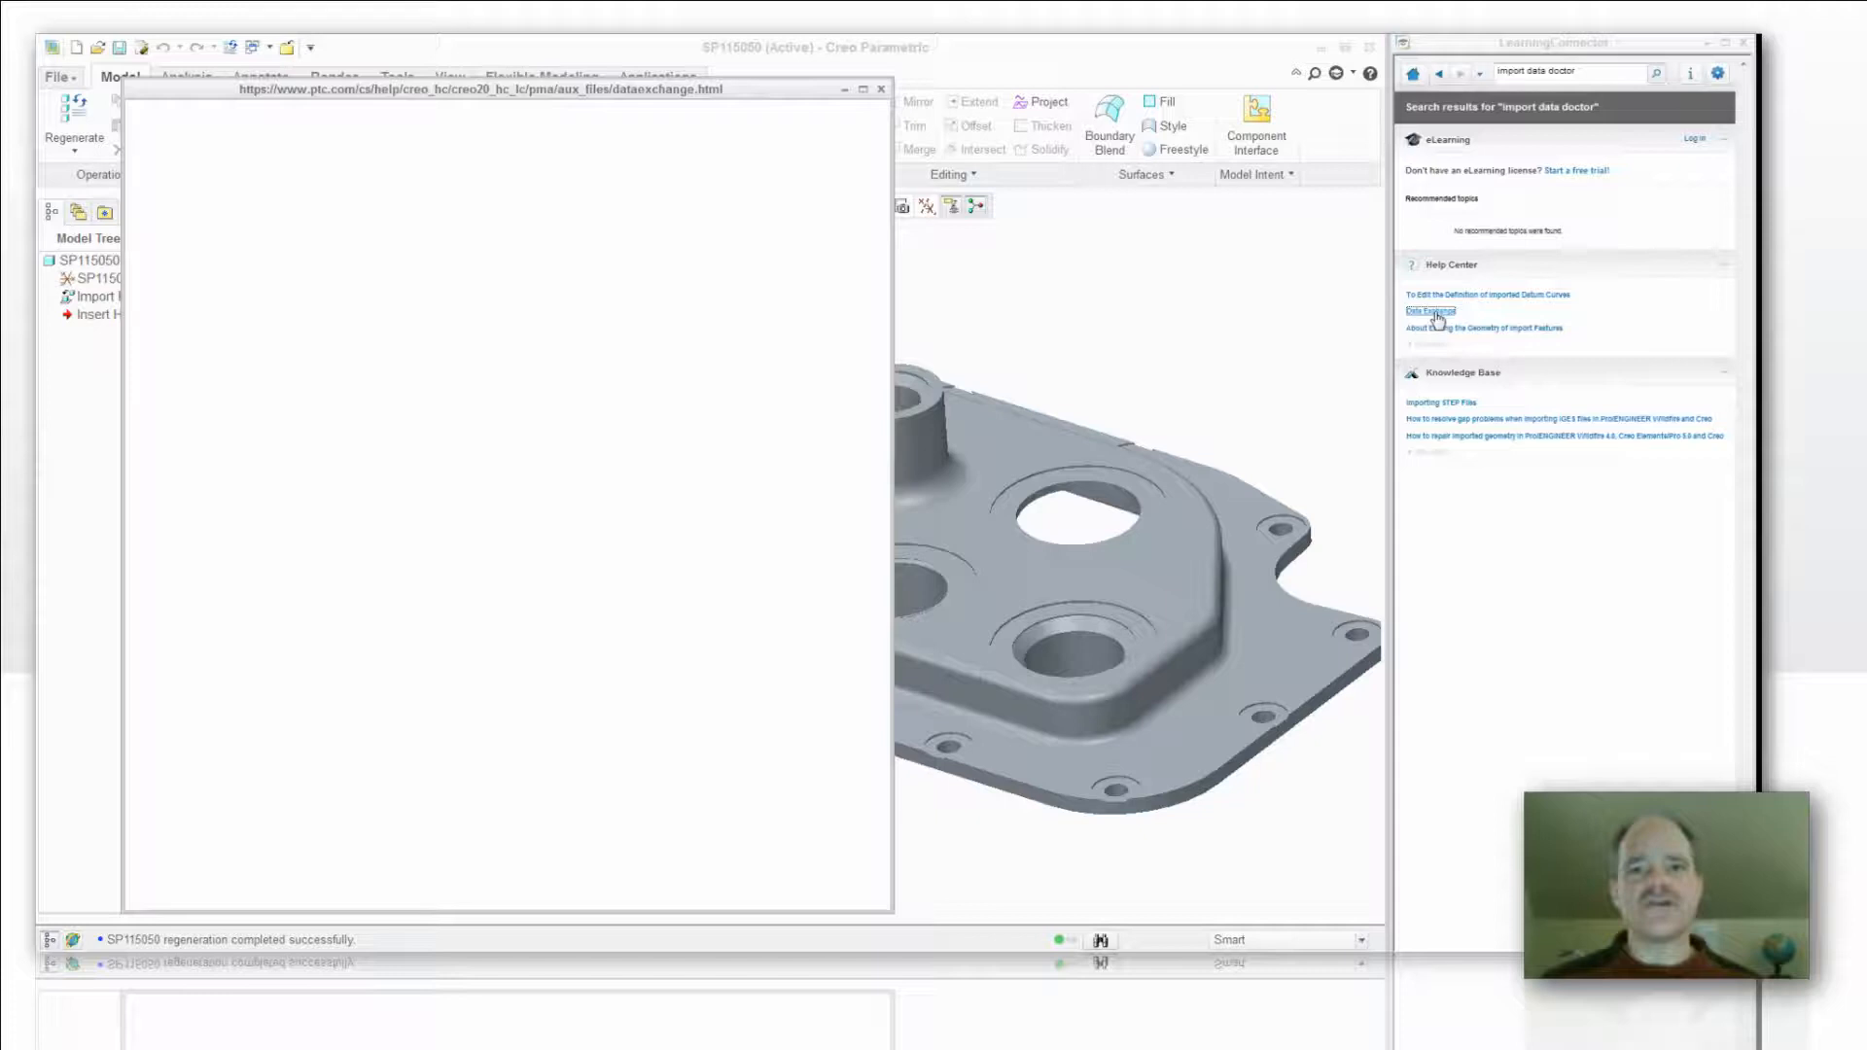
click(1431, 311)
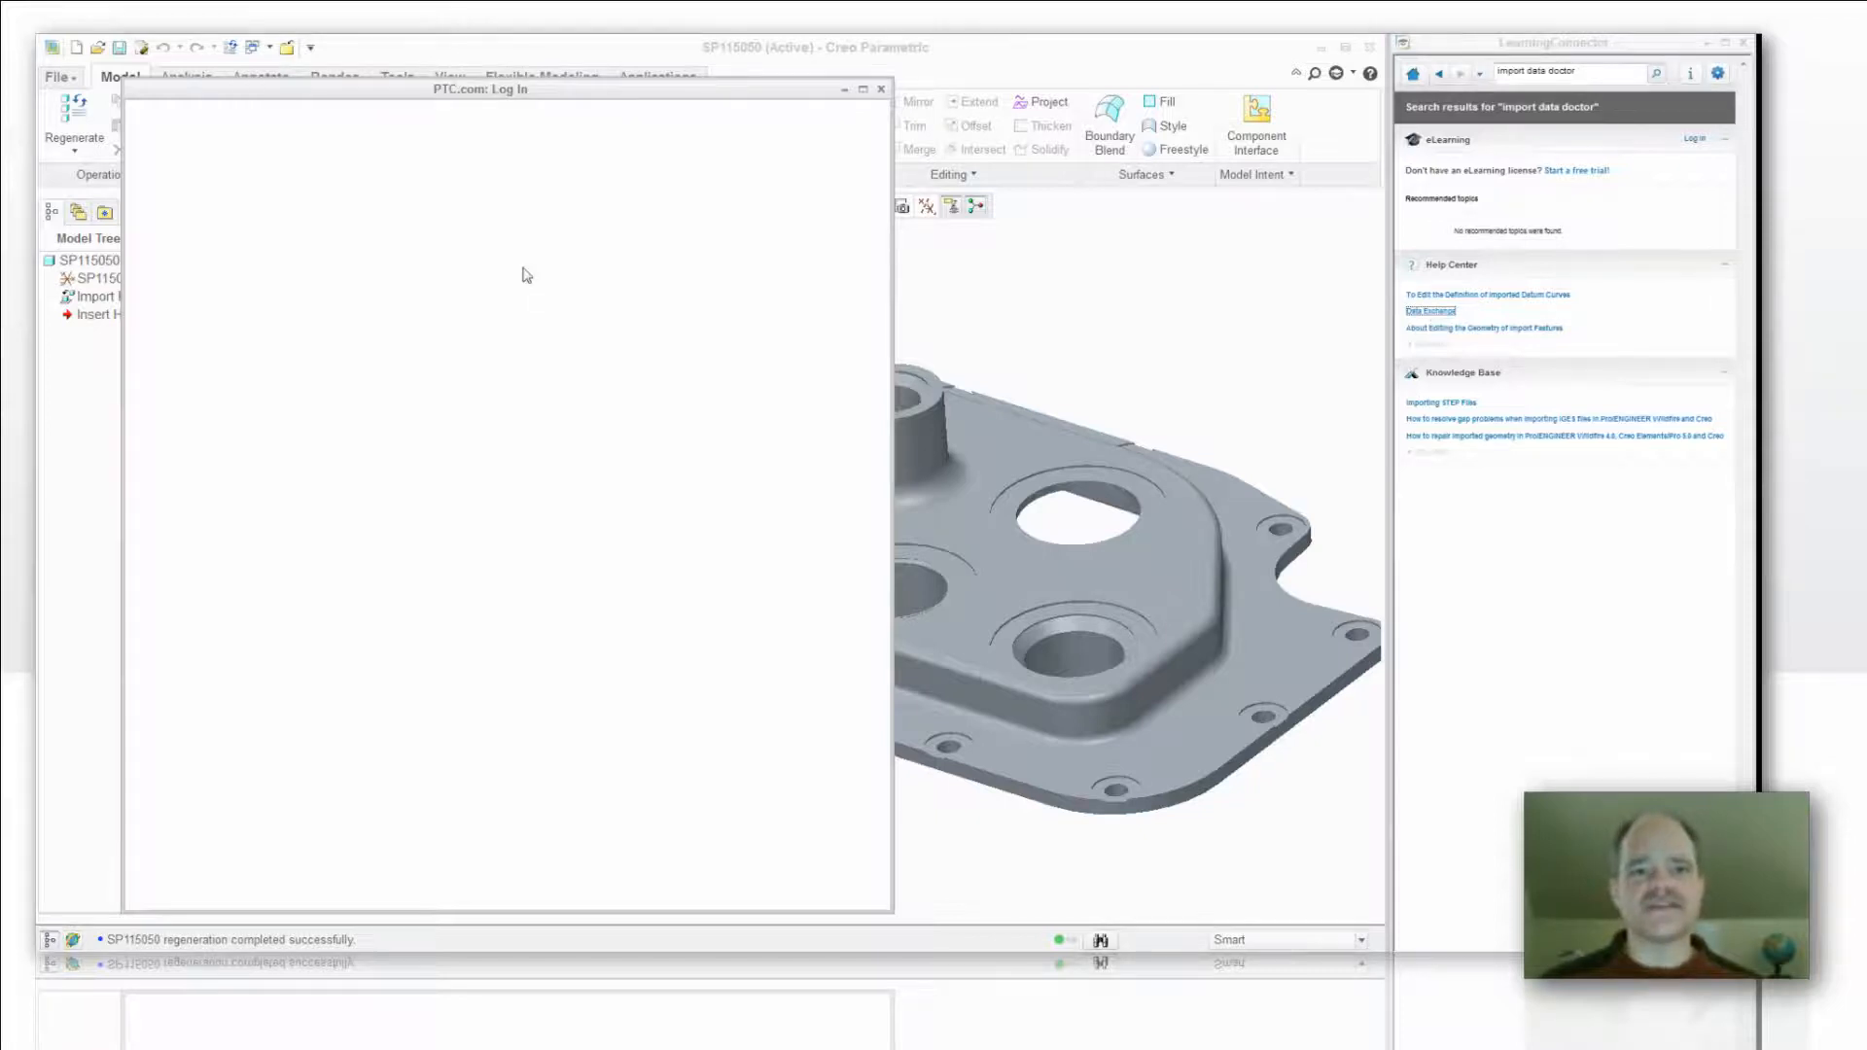
mouse_move(434, 230)
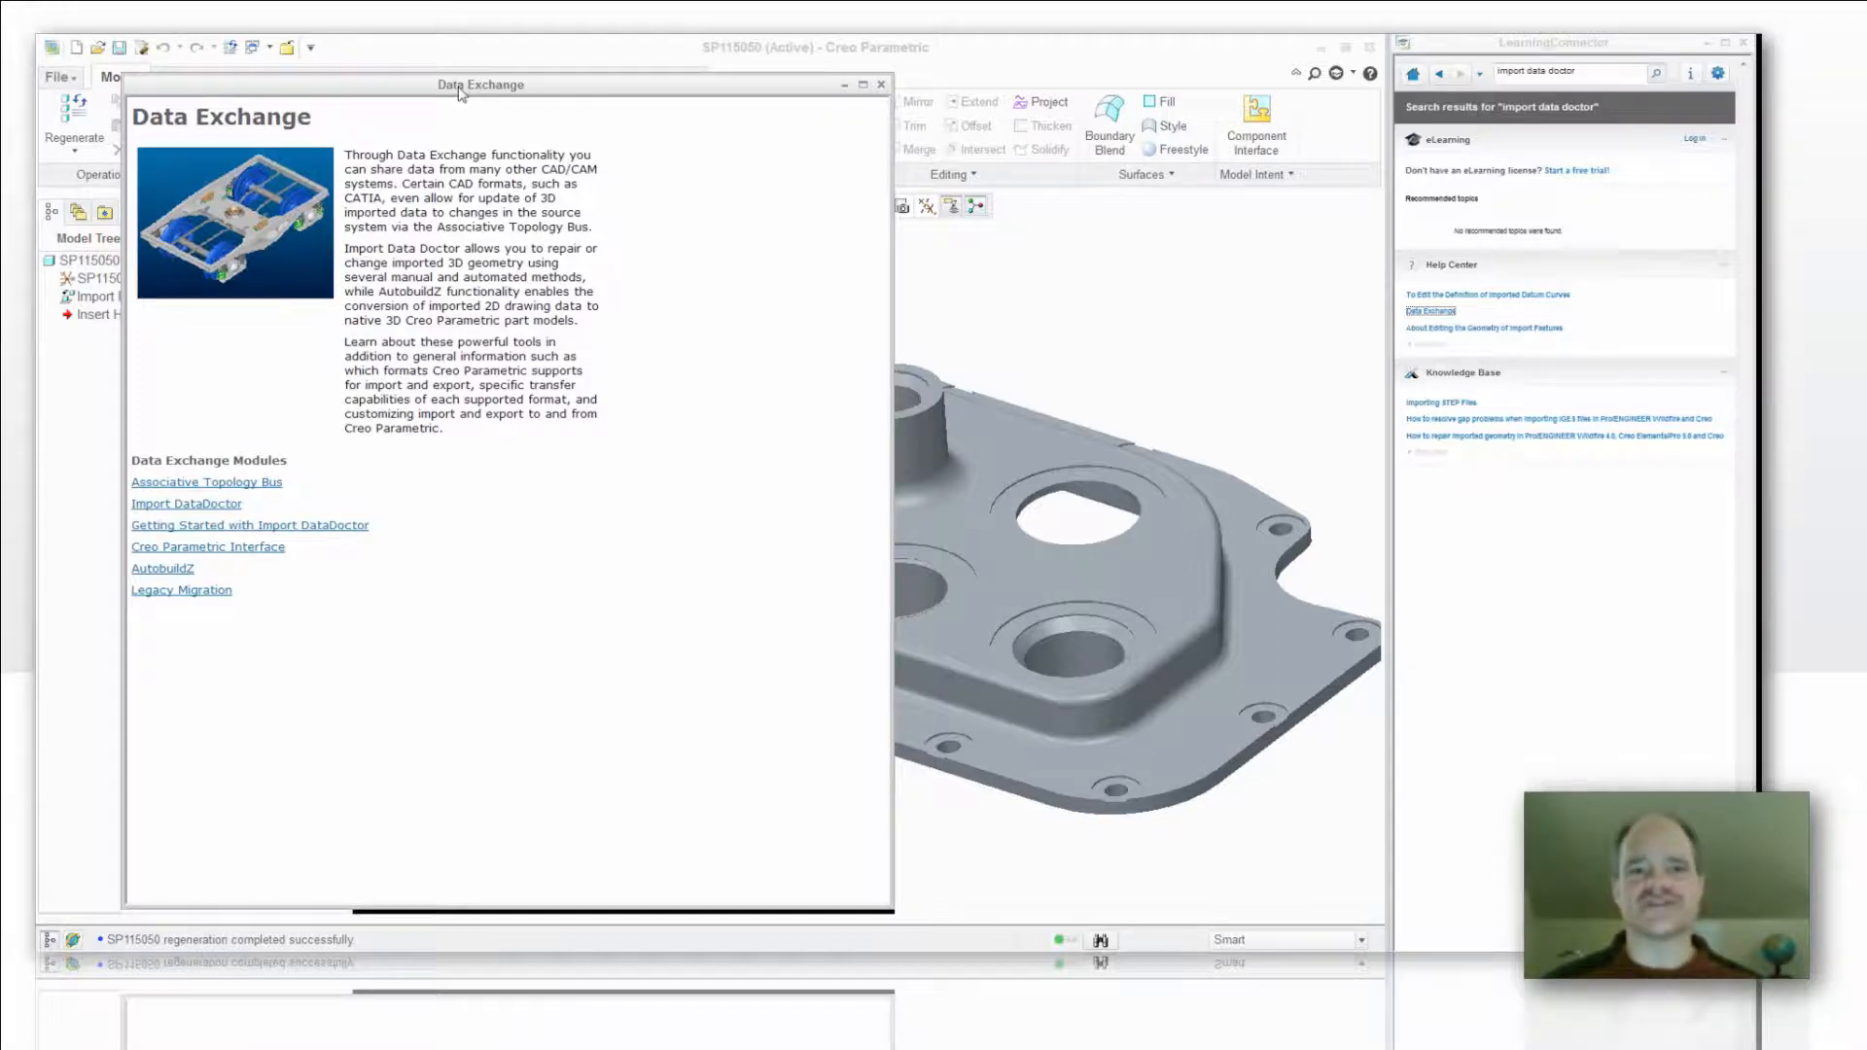
- Nudge the help window up, then follow the 'Getting Started with Import DataDoctor' link
drag(480, 83, 471, 65)
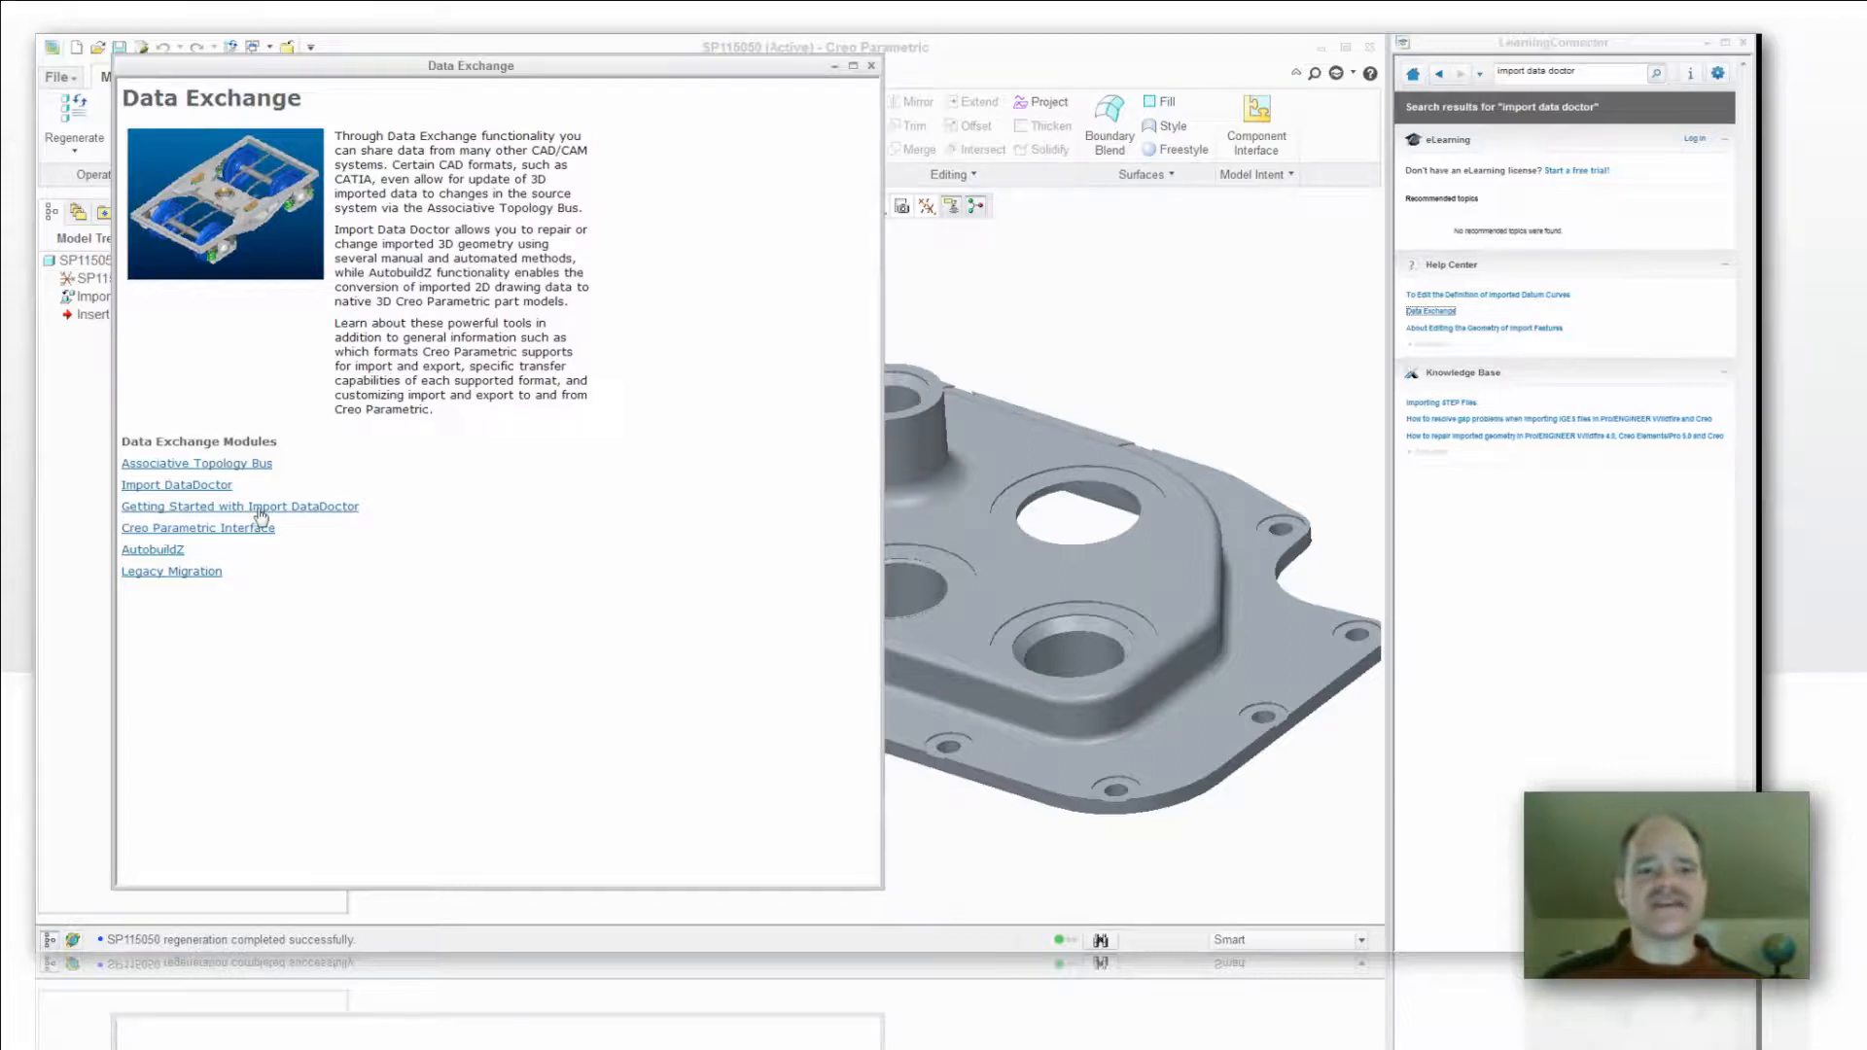
click(240, 505)
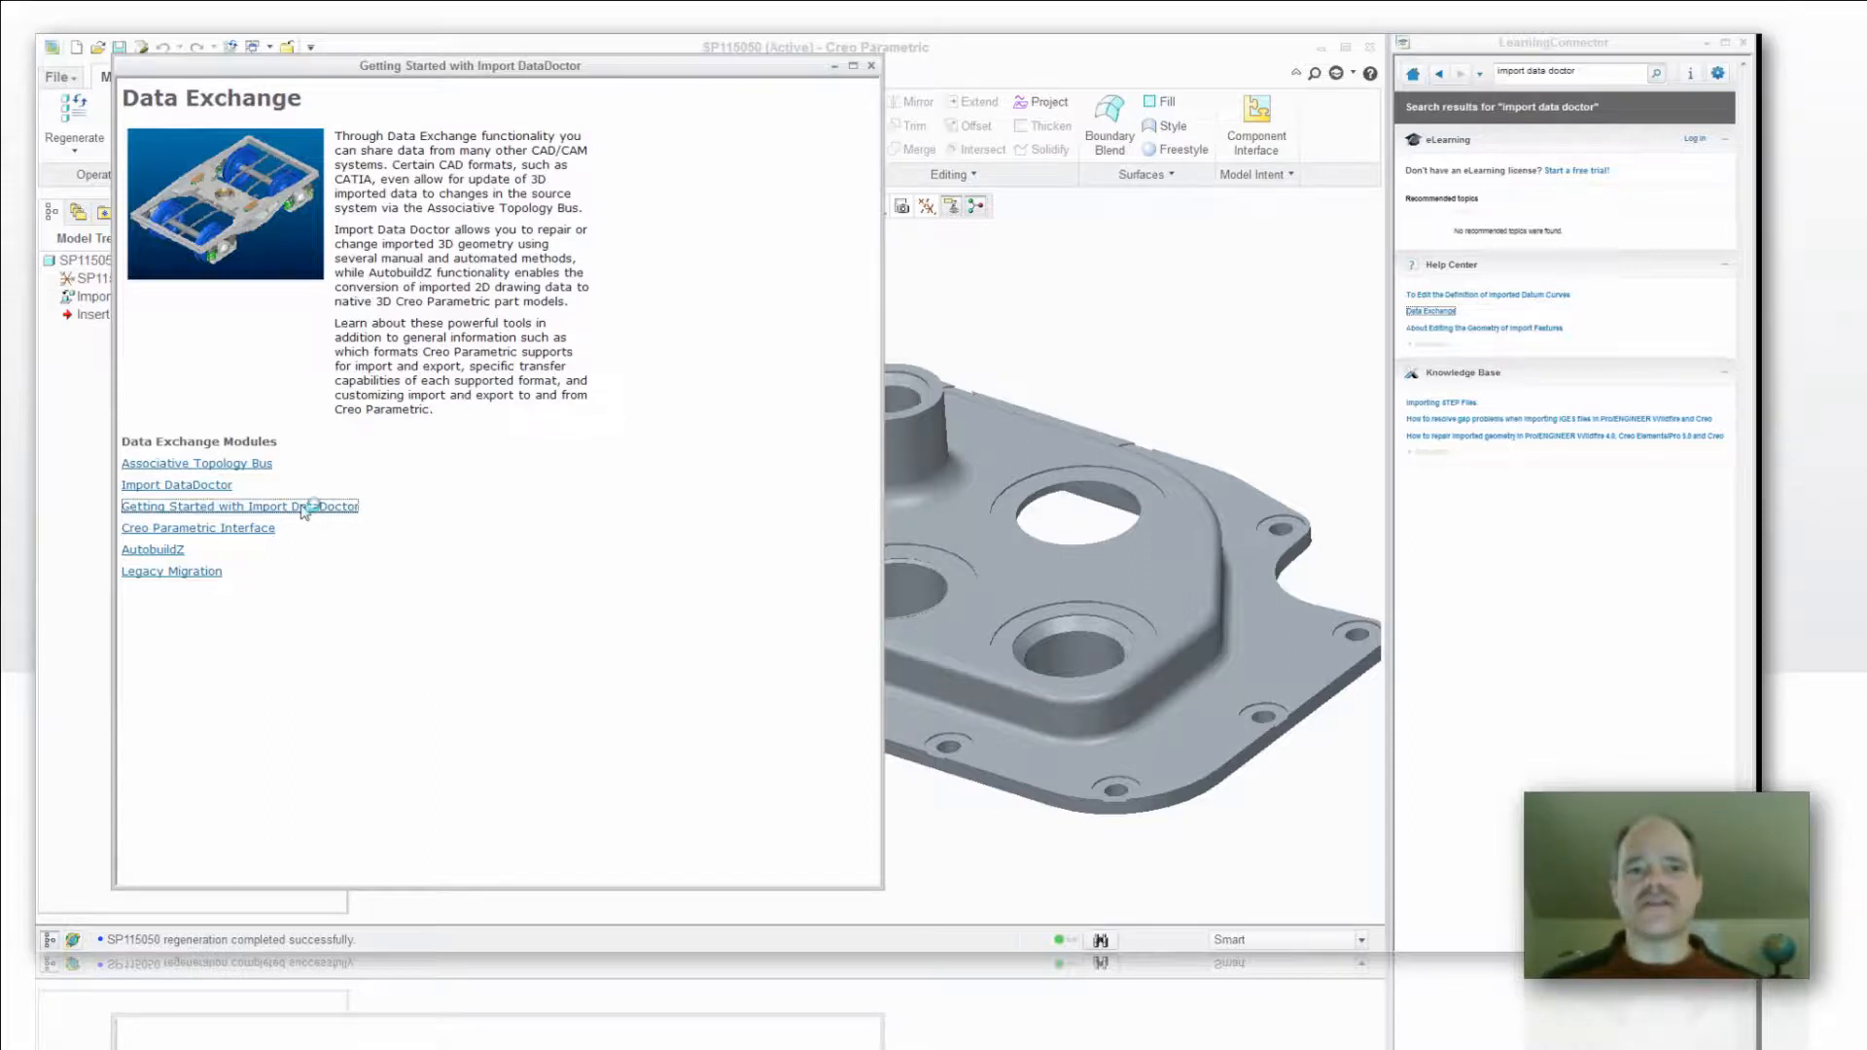
- Load the Getting Started with Import DataDoctor page with its PDF and Files links
click(240, 506)
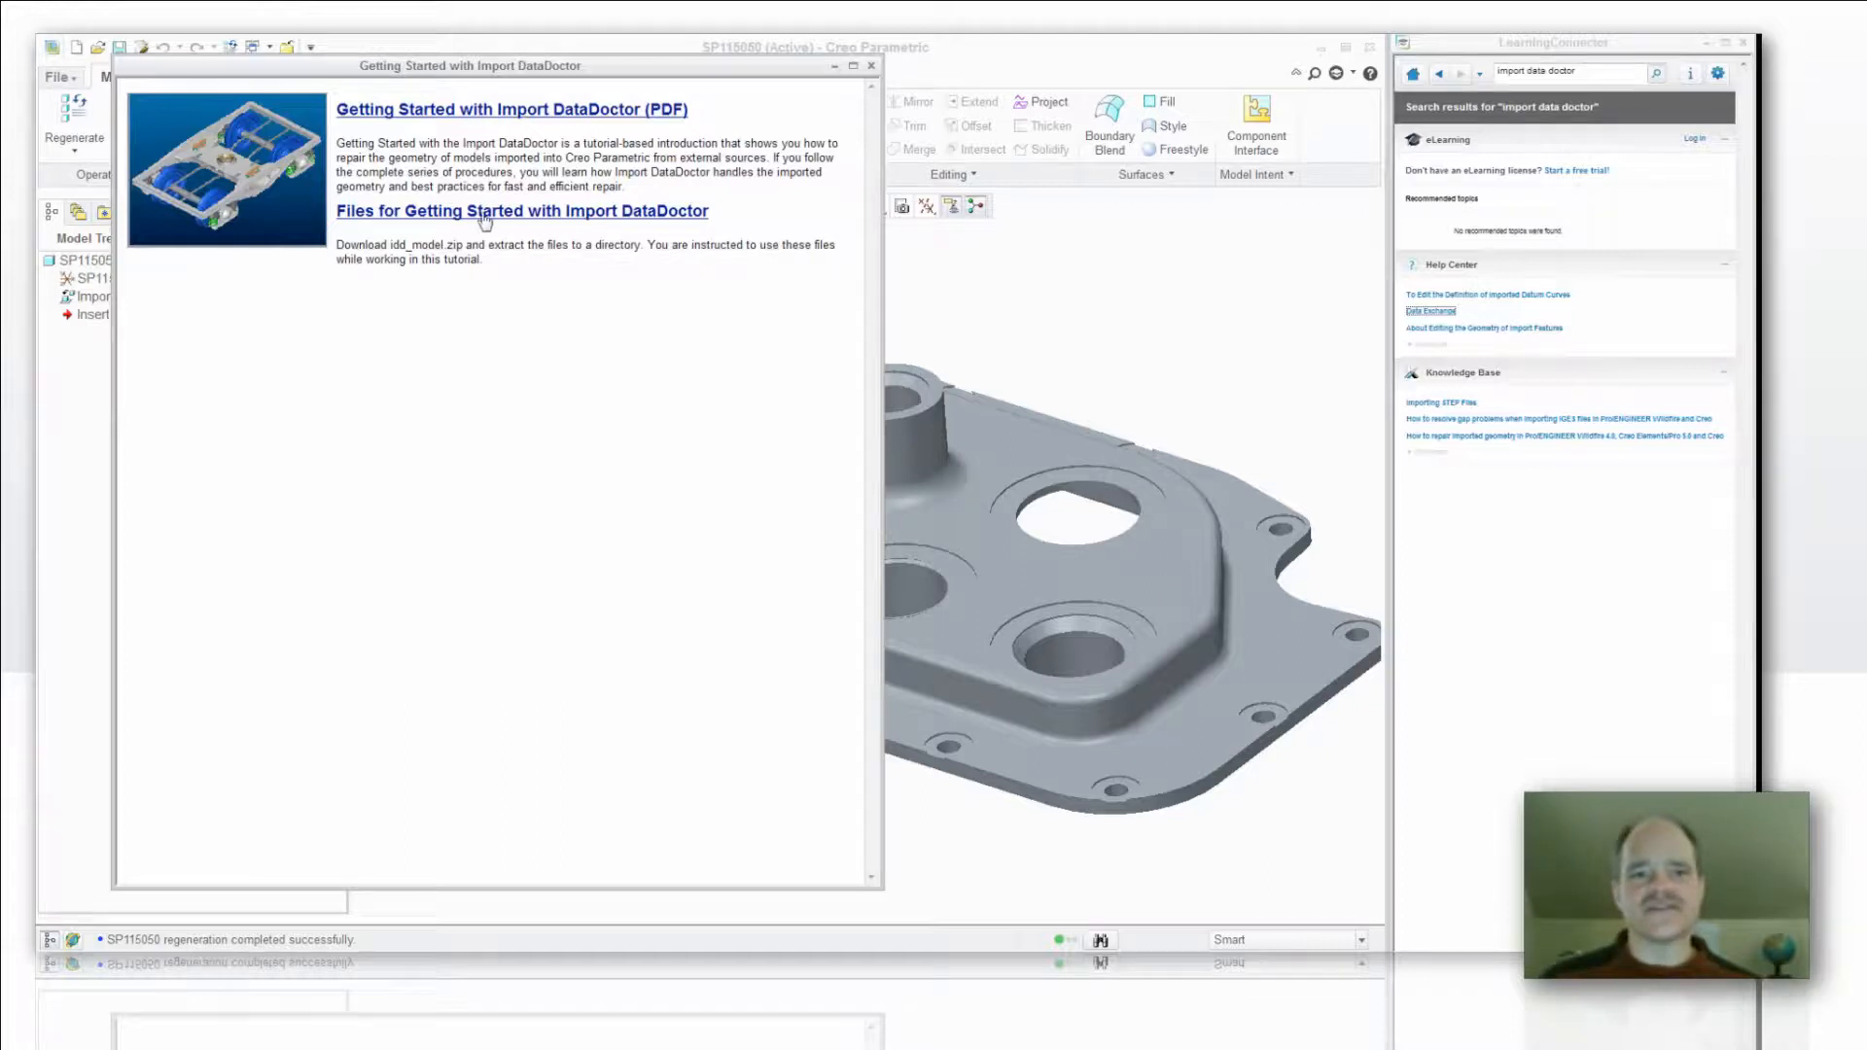
mouse_move(475, 227)
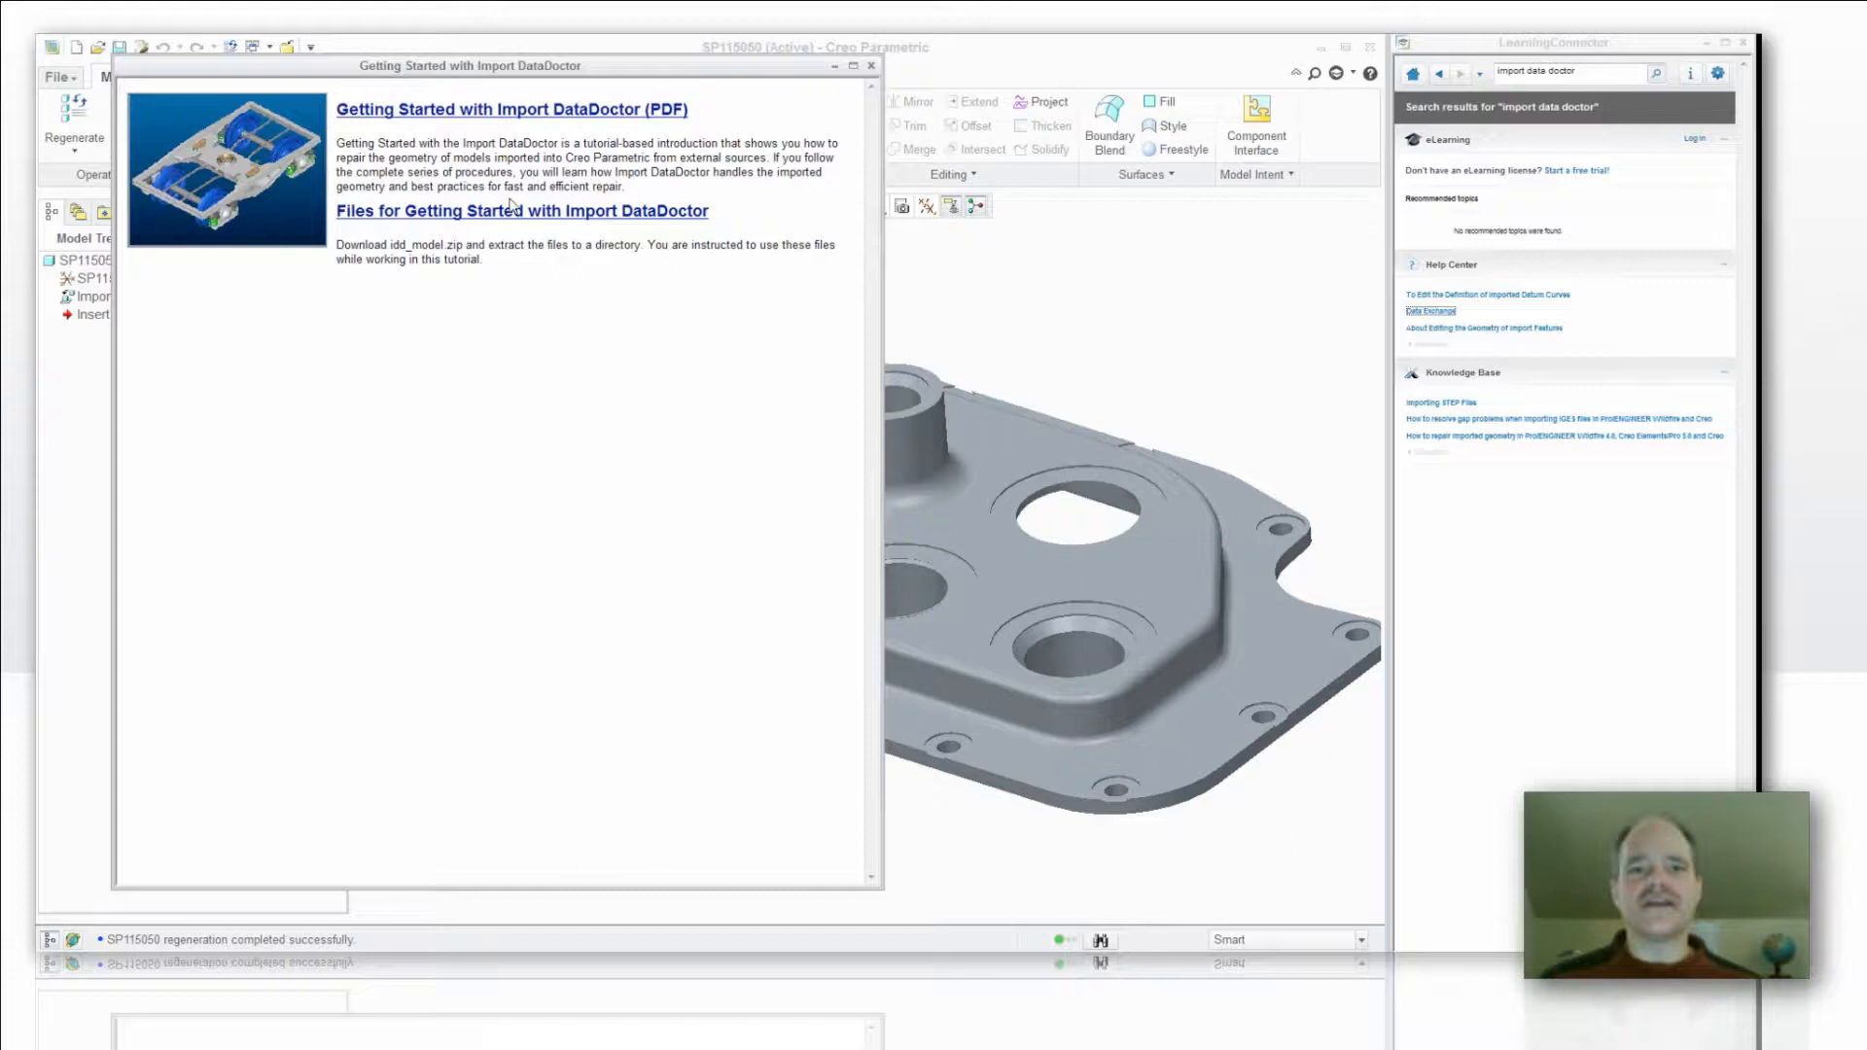
mouse_move(531, 118)
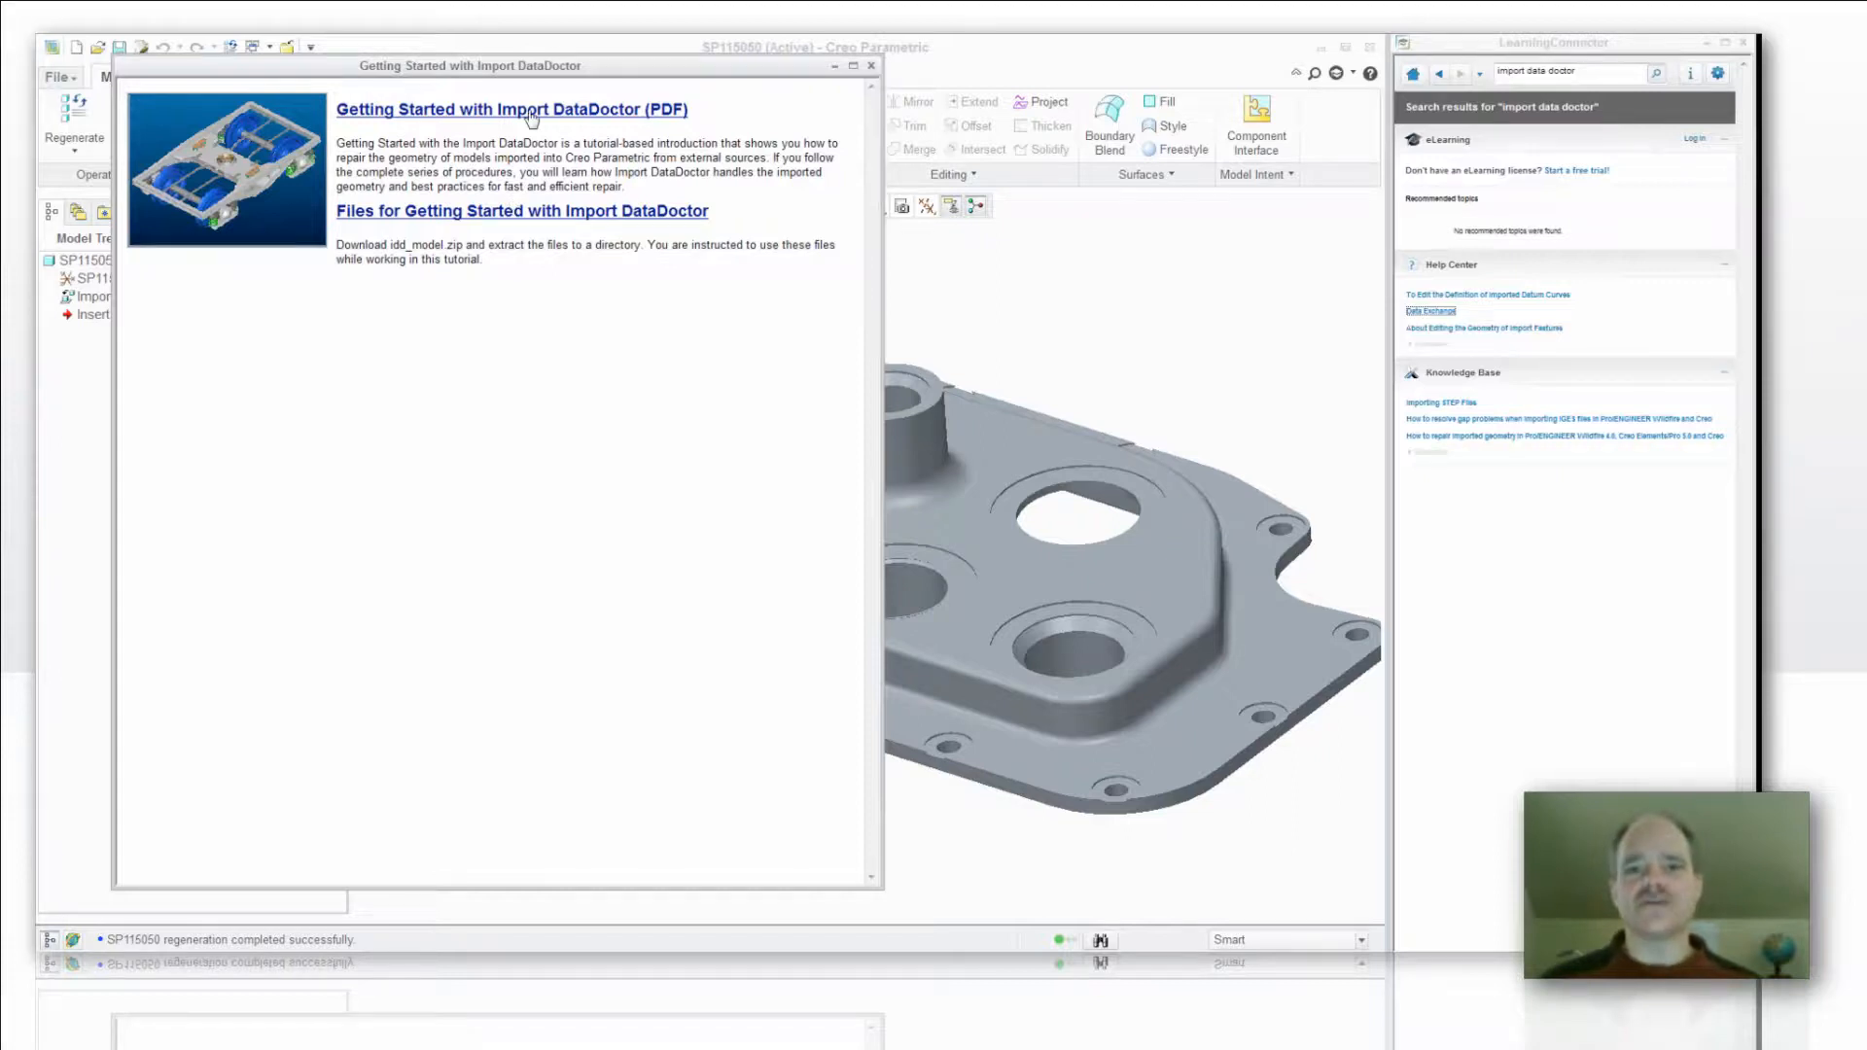